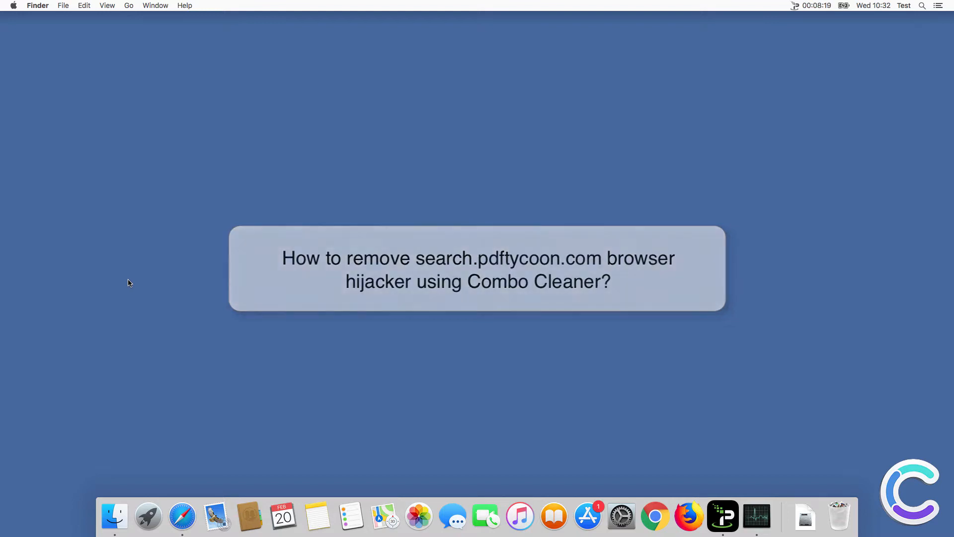
In Safari, run a test 'search query' through the hijacked page and close the window
{"action": "left_click", "coordinate": [182, 516]}
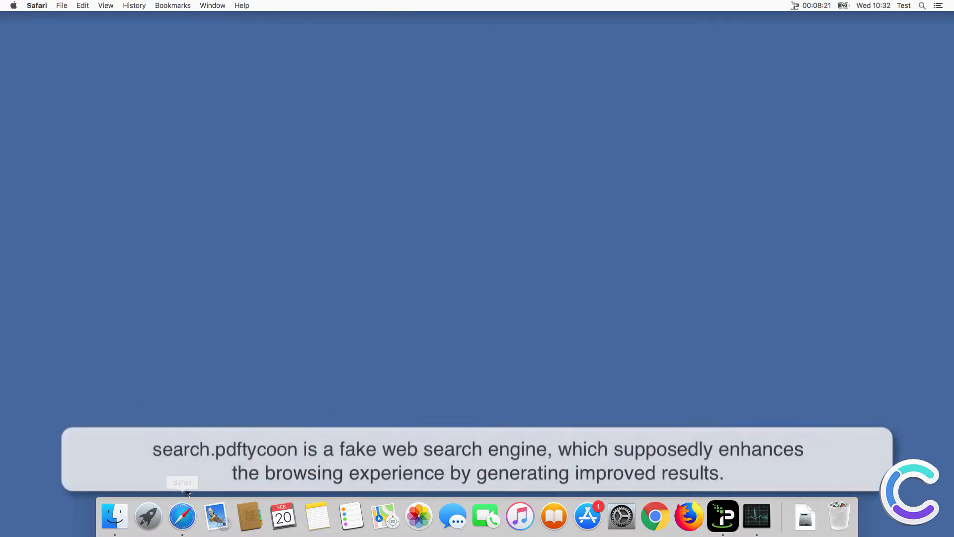
{"action": "left_click", "coordinate": [182, 517]}
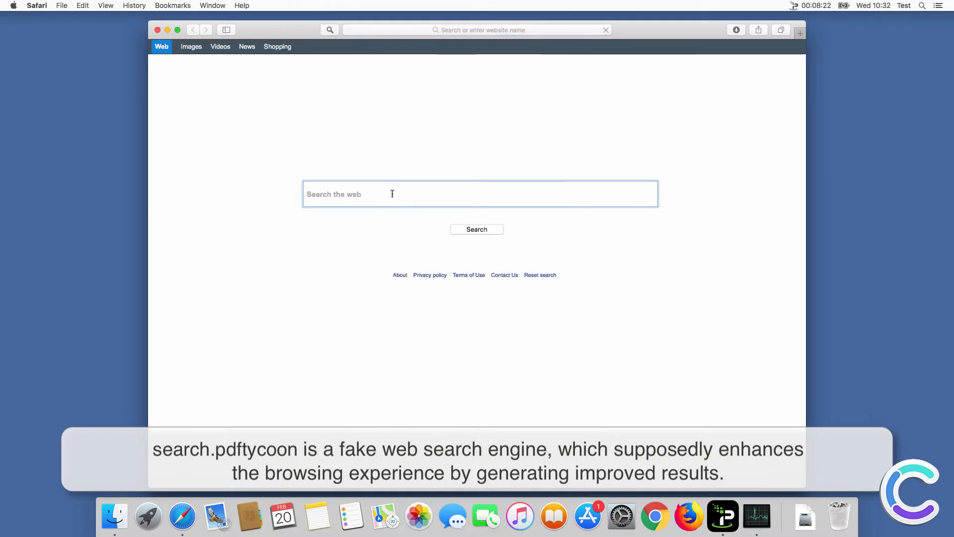
{"action": "type", "text": "search que"}
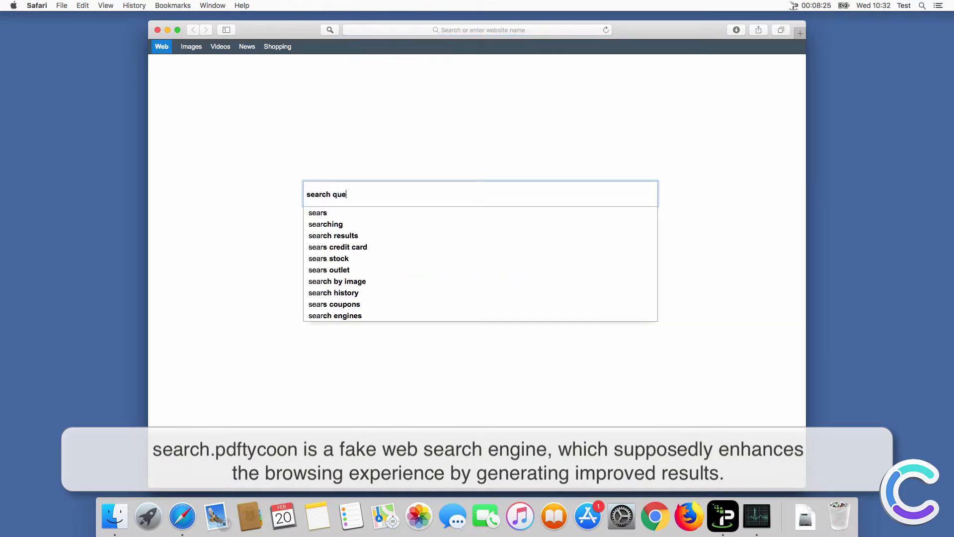
{"action": "type", "text": "ry"}
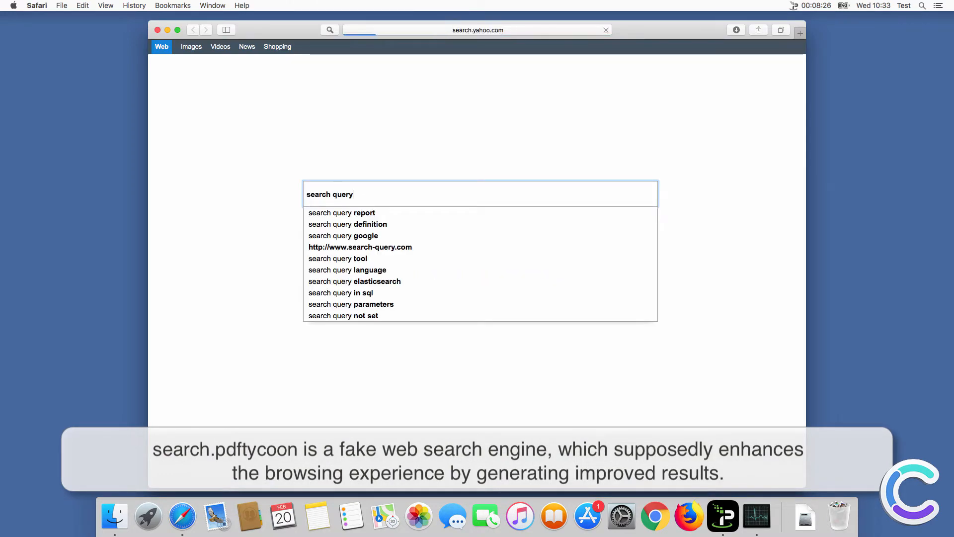
{"action": "key", "text": "Return"}
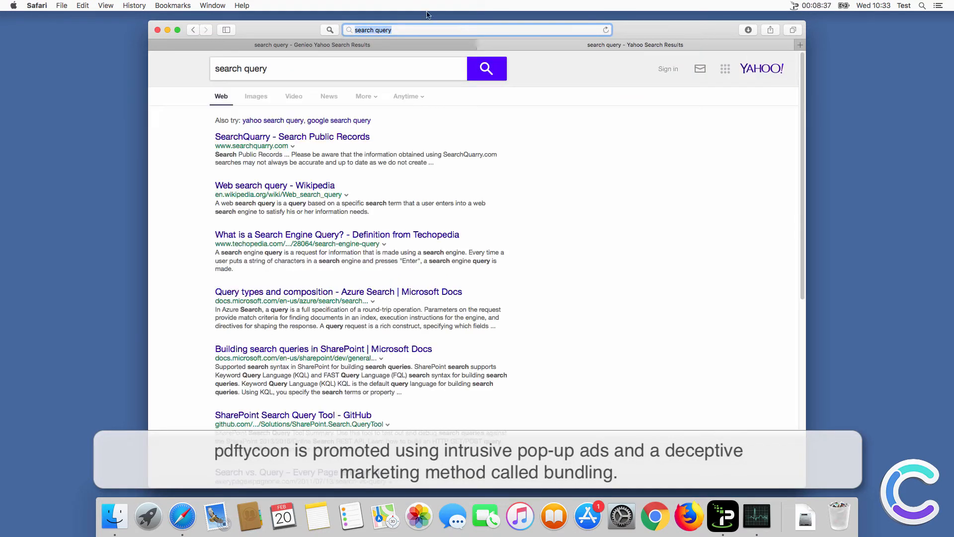
{"action": "left_click", "coordinate": [157, 28]}
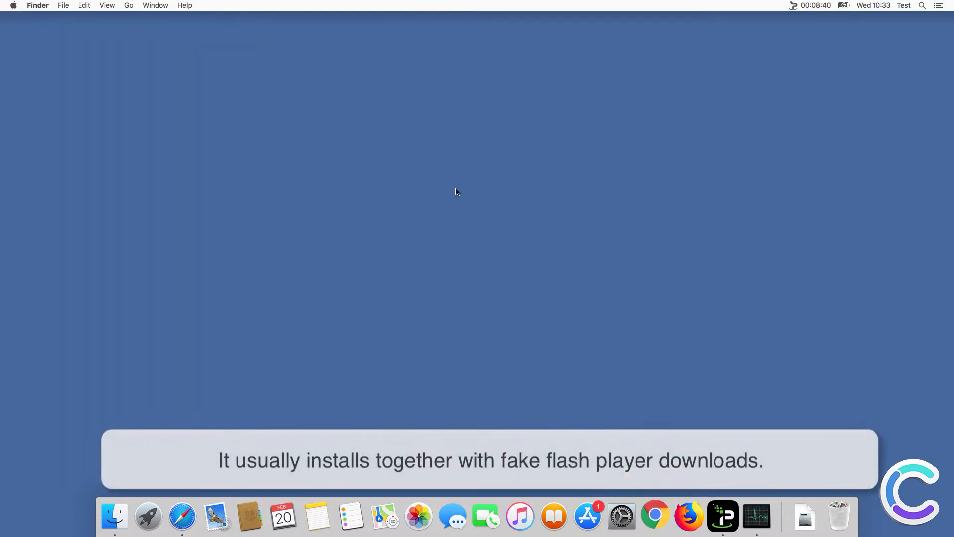
Repeat the 'search query' test in Google Chrome and close it
{"action": "left_click", "coordinate": [655, 517]}
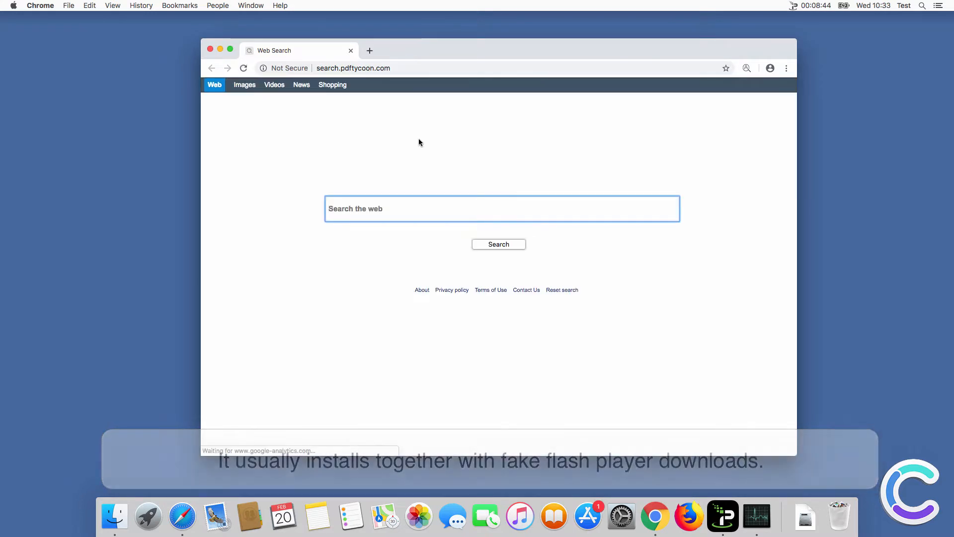
{"action": "type", "text": "sear"}
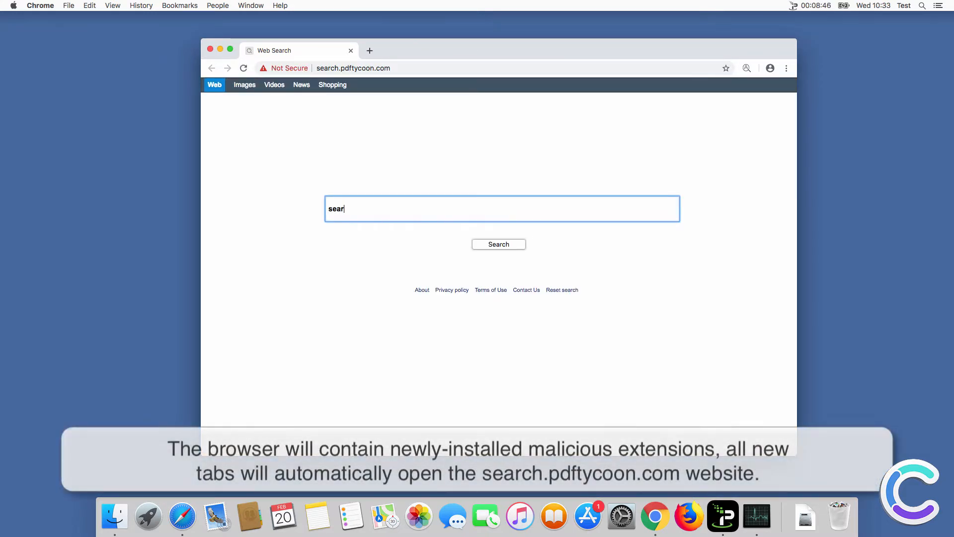
{"action": "type", "text": "ch query"}
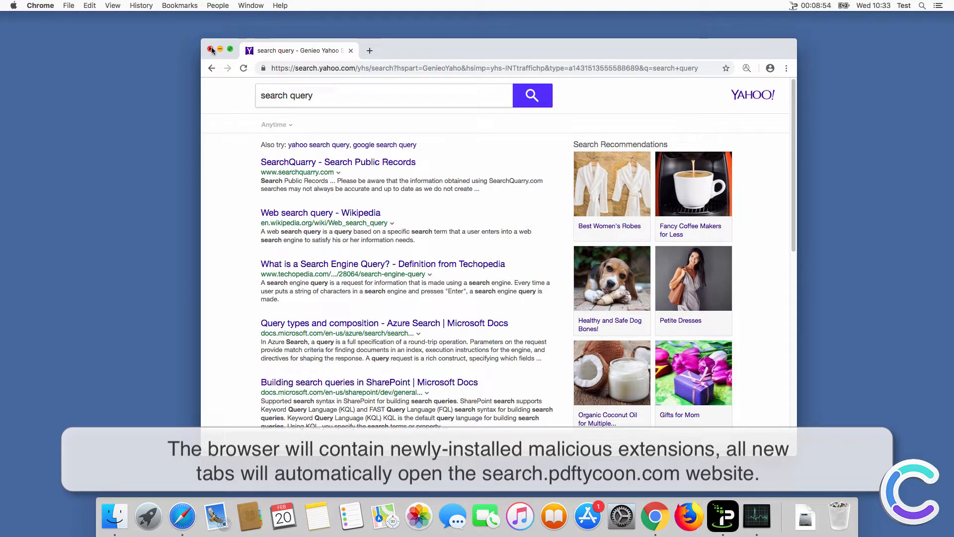
{"action": "left_click", "coordinate": [210, 50]}
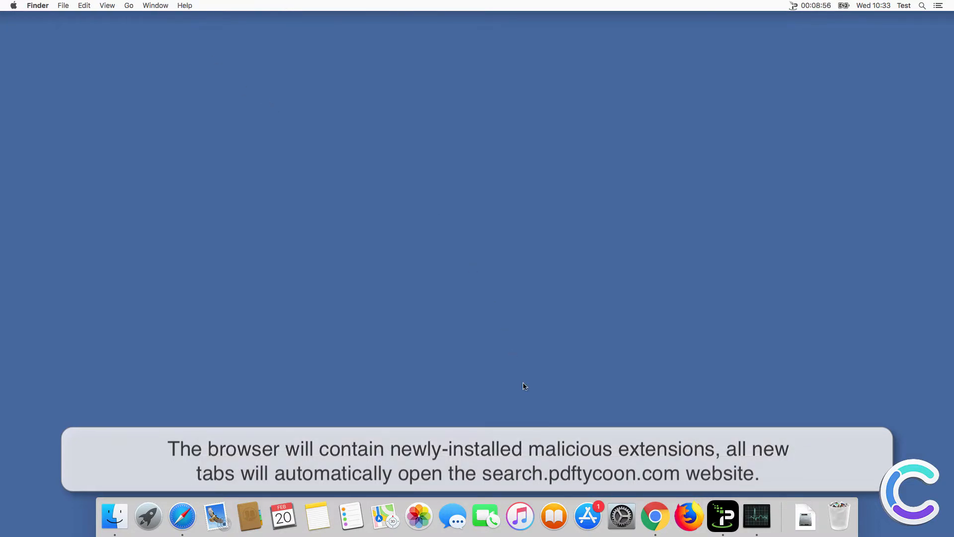
Repeat the 'search query' test in Firefox to confirm the hijack there too
{"action": "left_click", "coordinate": [688, 517]}
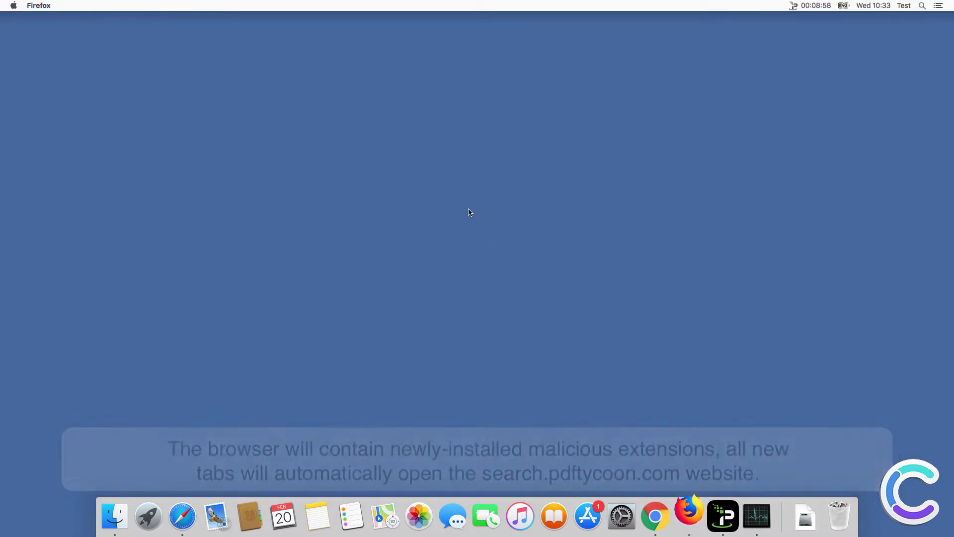
{"action": "left_click", "coordinate": [688, 517]}
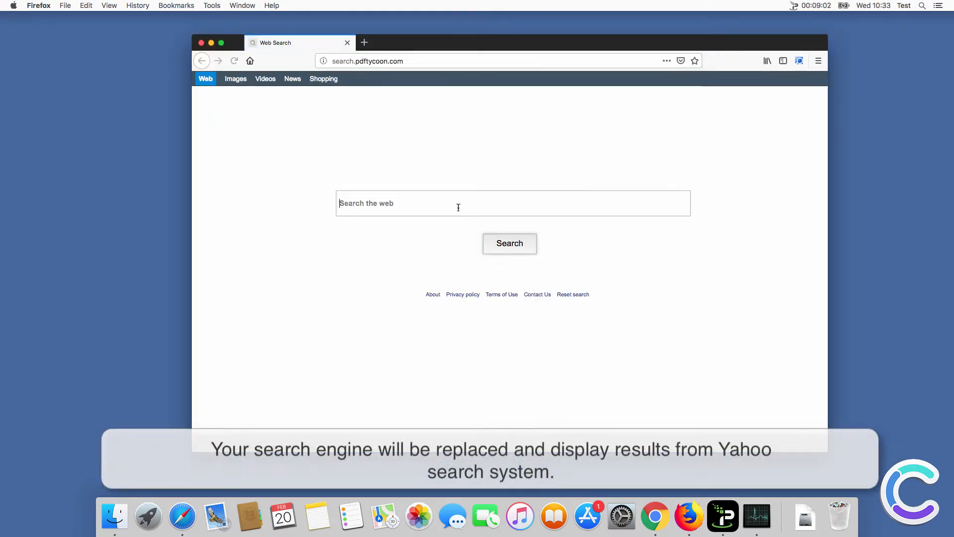
{"action": "type", "text": "s"}
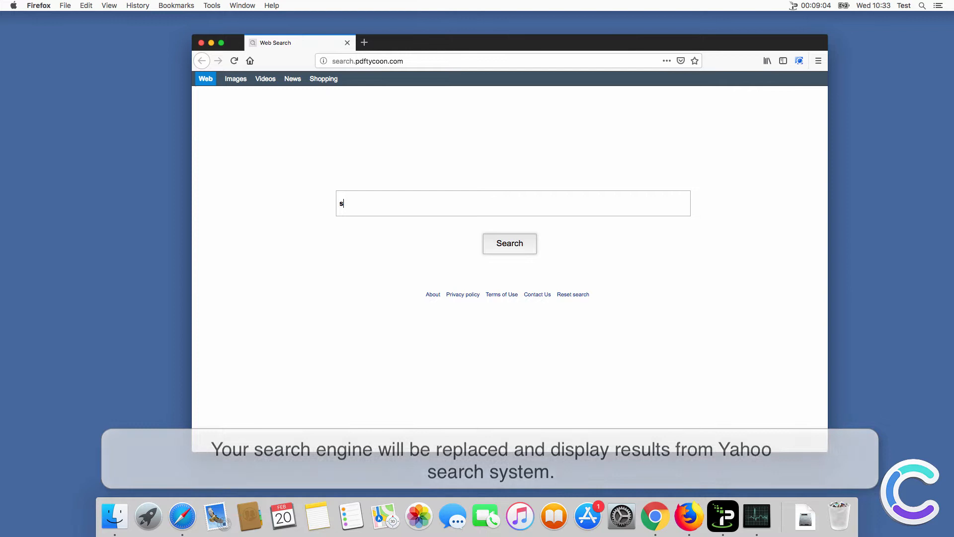
{"action": "type", "text": "search query"}
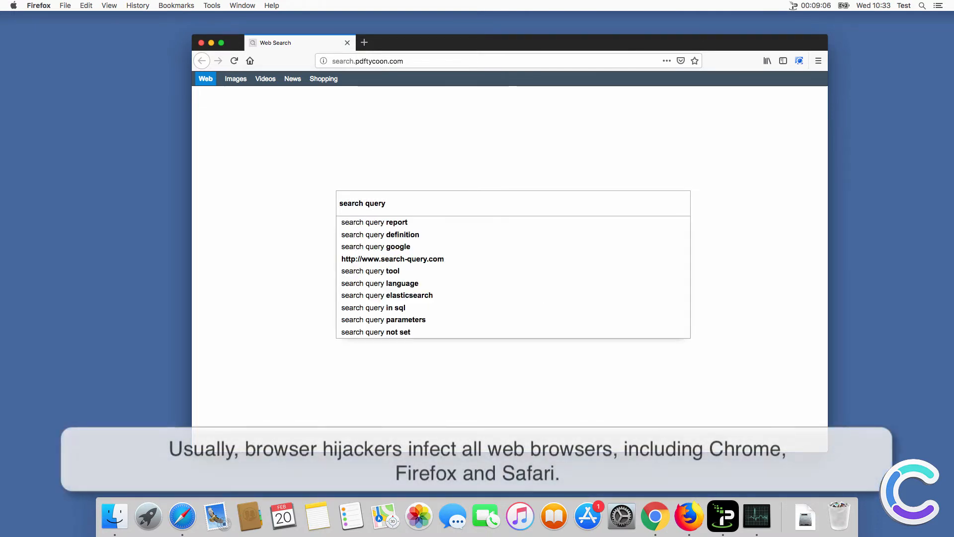
{"action": "key", "text": "Return"}
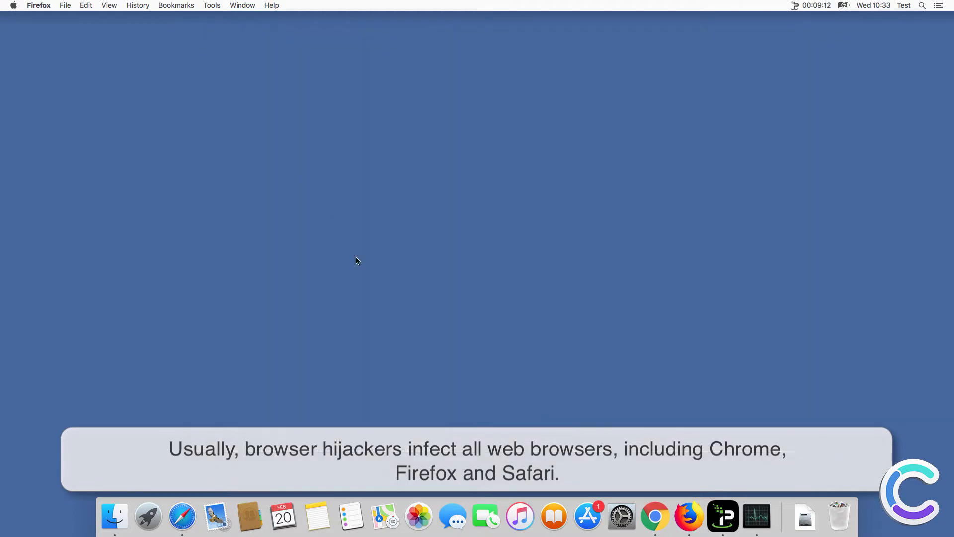
{"action": "left_click", "coordinate": [182, 517]}
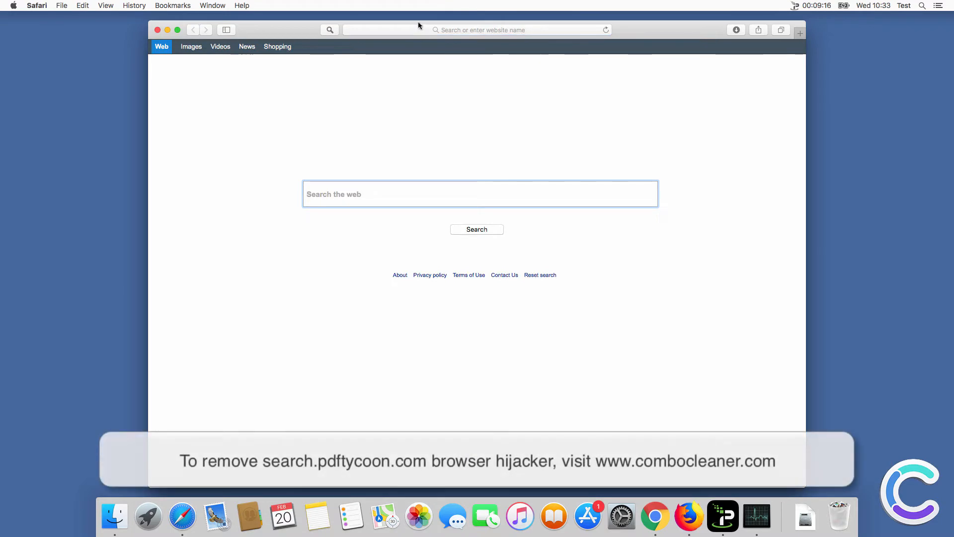
{"action": "type", "text": "www.c"}
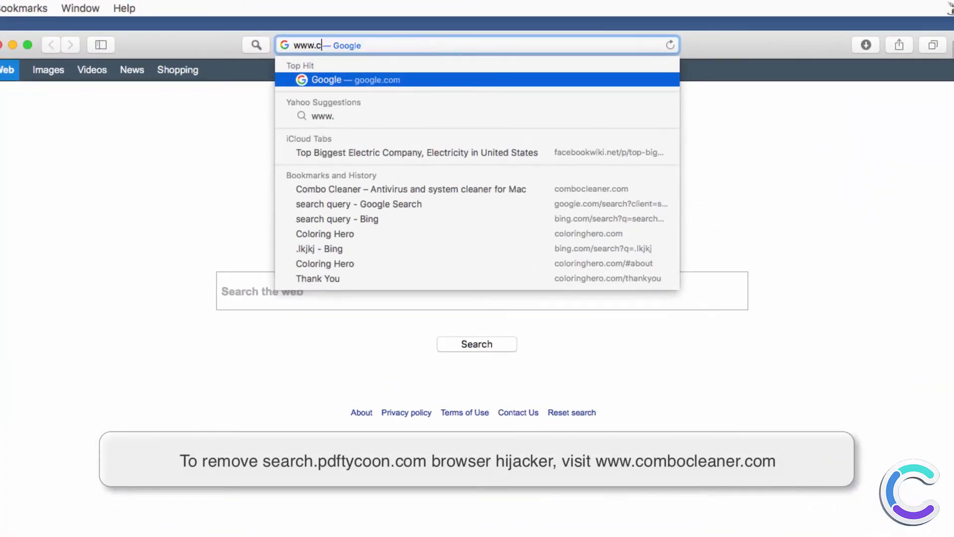
{"action": "type", "text": "ombocleaner.com"}
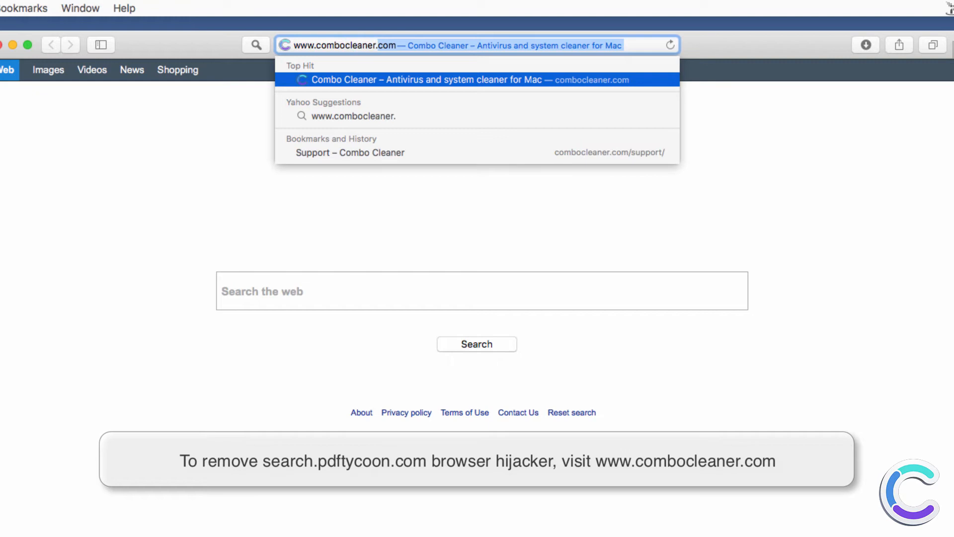
{"action": "left_click", "coordinate": [428, 80]}
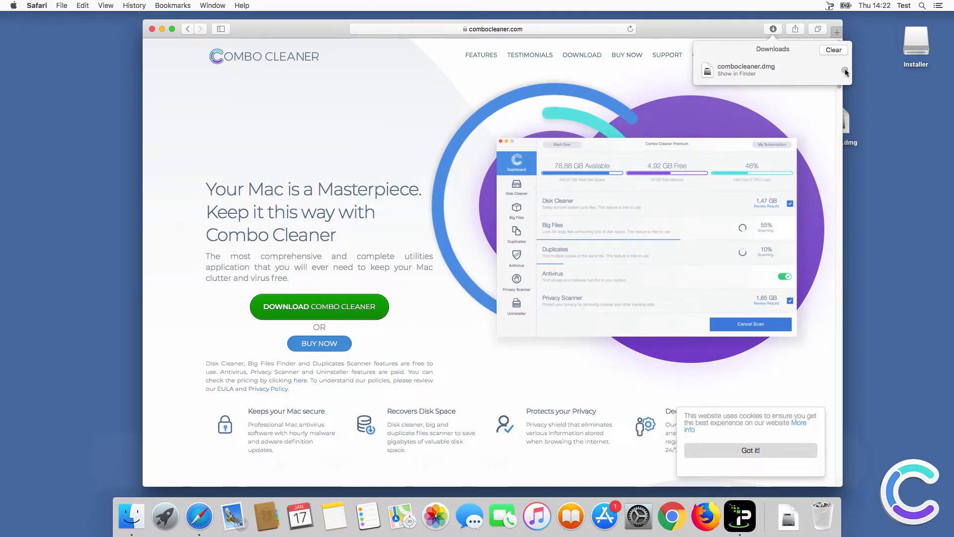
Reveal combocleaner.dmg in Downloads, mount it, view the Combo Cleaner disk and close the installer window
{"action": "left_click", "coordinate": [737, 74]}
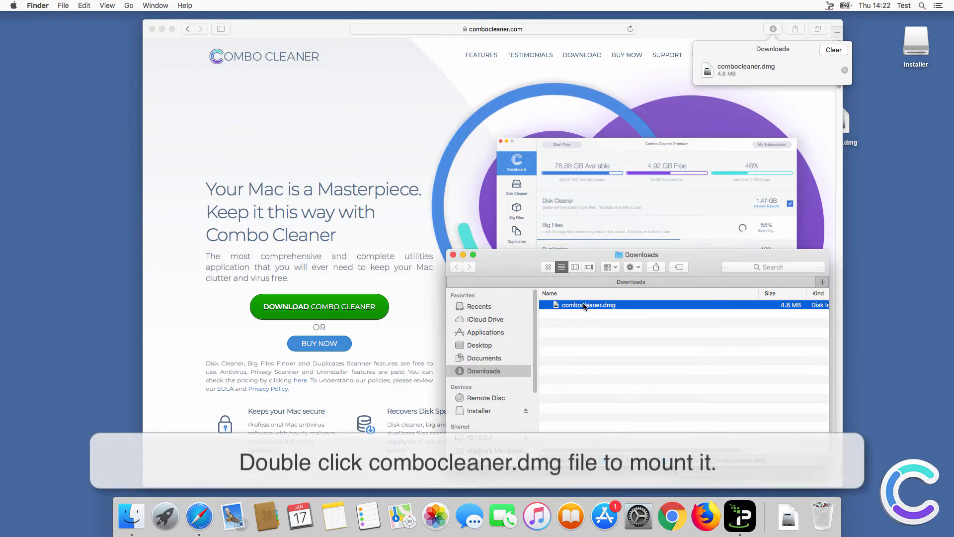
{"action": "double_click", "coordinate": [587, 305]}
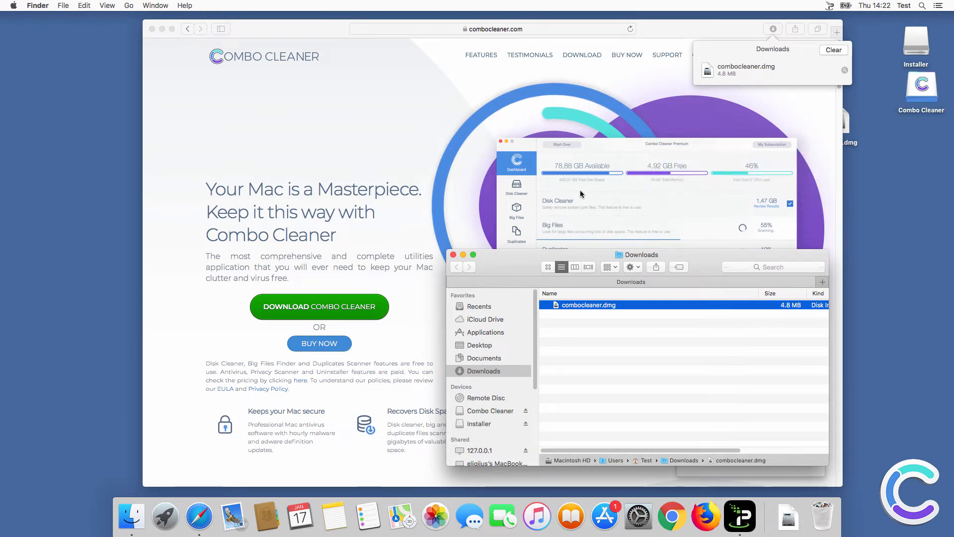
{"action": "double_click", "coordinate": [587, 306]}
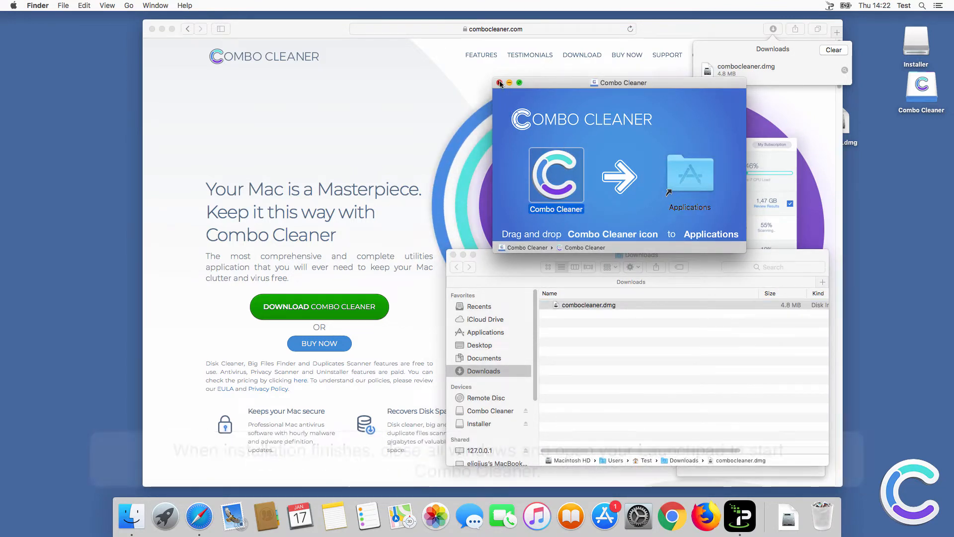
{"action": "left_click", "coordinate": [500, 83]}
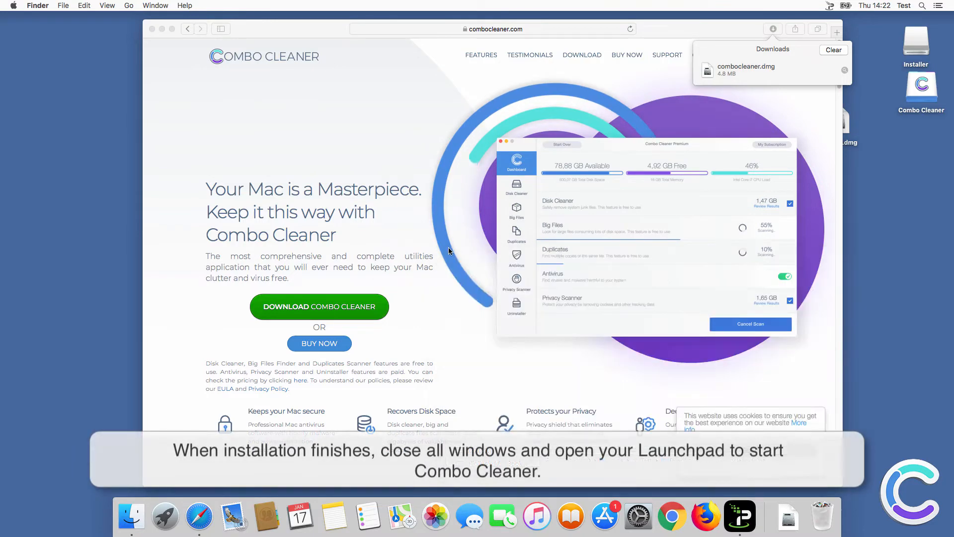
Close the leftover window, launch Combo Cleaner and confirm opening the downloaded app
{"action": "left_click", "coordinate": [154, 29]}
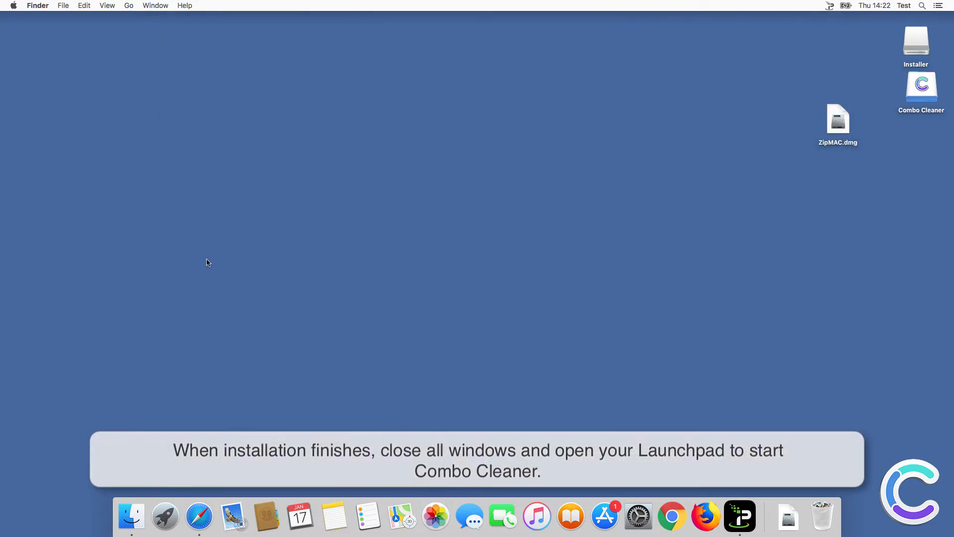
{"action": "left_click", "coordinate": [164, 517]}
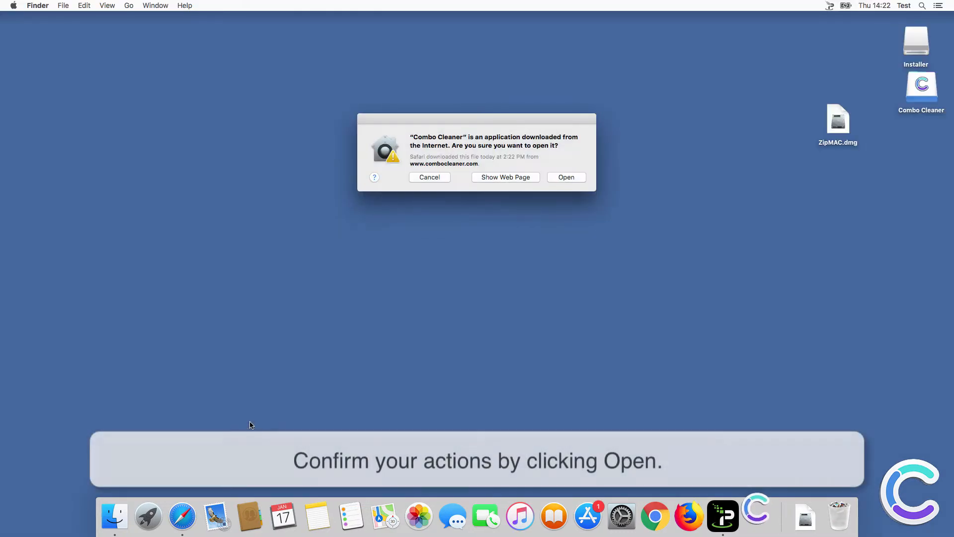
{"action": "left_click", "coordinate": [566, 177]}
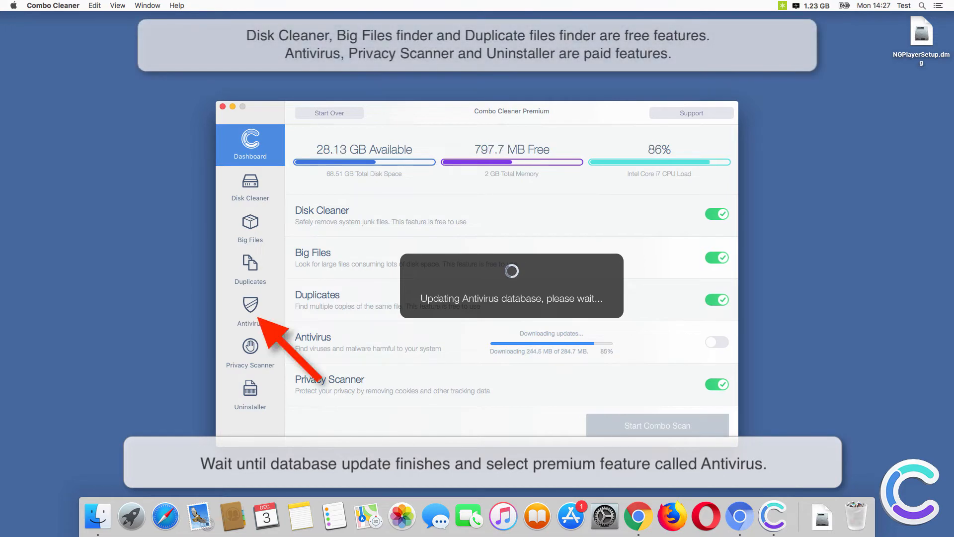
Start a Full Scan from the Antivirus section and let it list the six infected items
{"action": "left_click", "coordinate": [250, 310]}
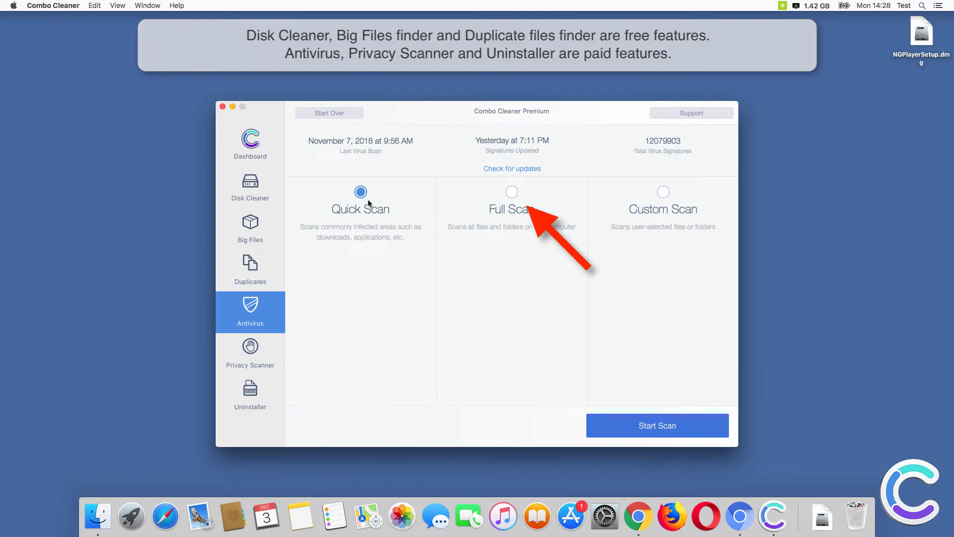
{"action": "left_click", "coordinate": [511, 192]}
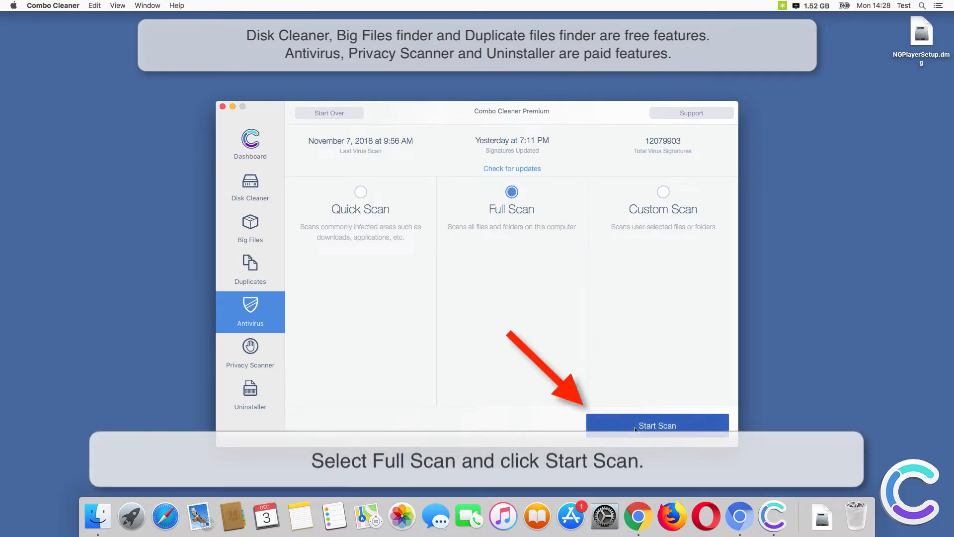
{"action": "left_click", "coordinate": [657, 425]}
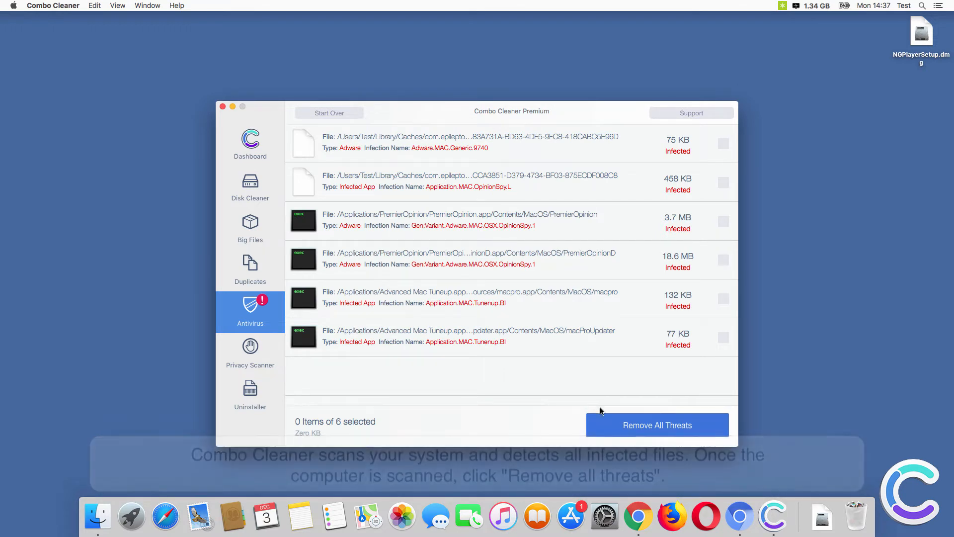
Remove all six detected threats, authorising with the administrator password
{"action": "left_click", "coordinate": [657, 424]}
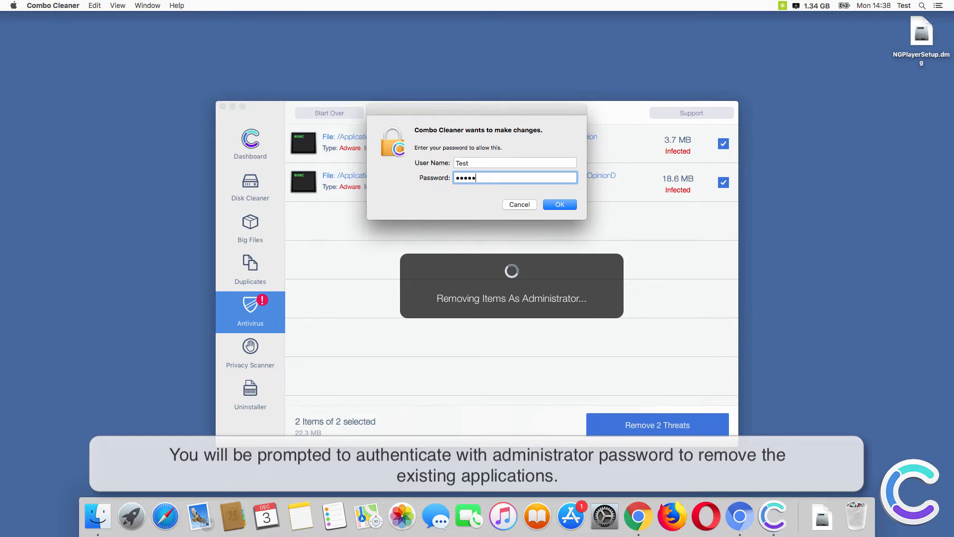
{"action": "left_click", "coordinate": [558, 204]}
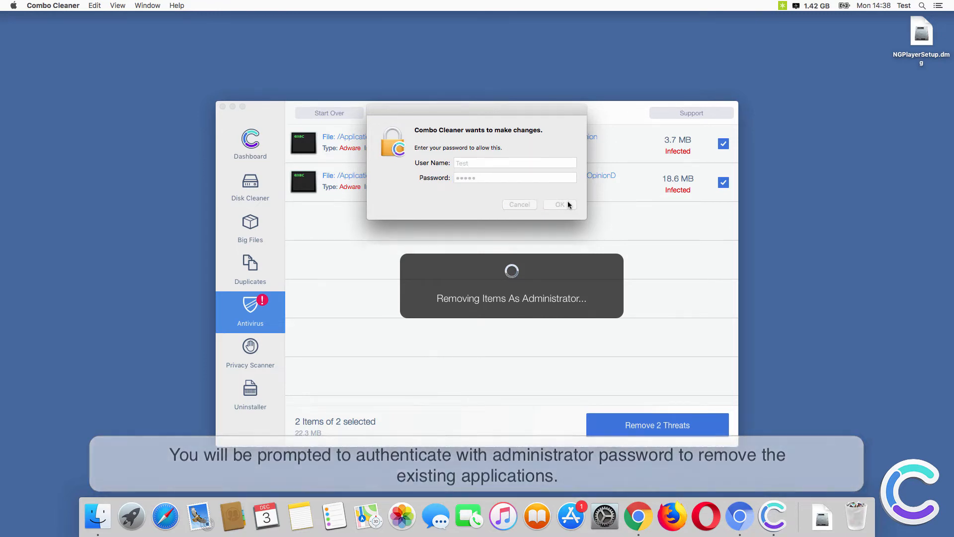
{"action": "left_click", "coordinate": [560, 204]}
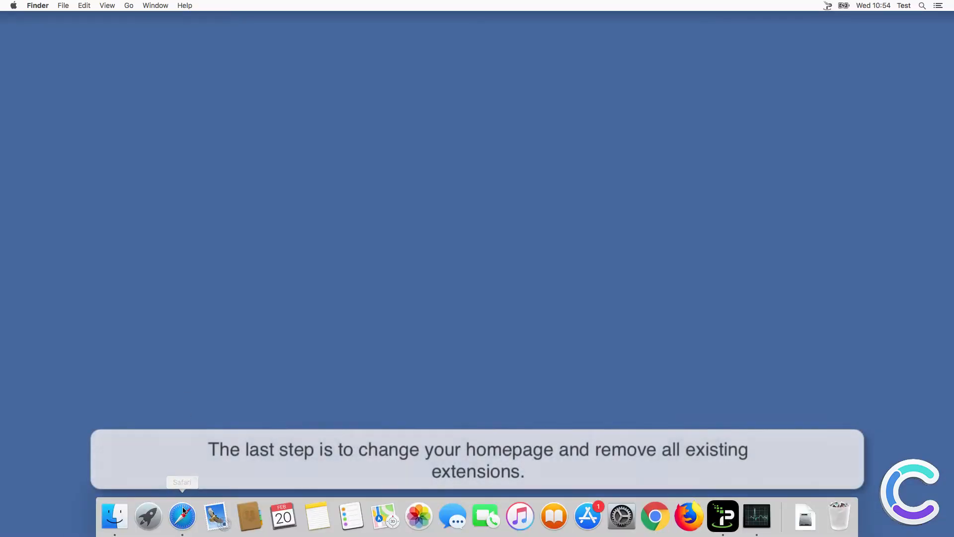
In Safari preferences, uninstall AnySearch, choose Google as search engine and go to the homepage setting
{"action": "left_click", "coordinate": [182, 517]}
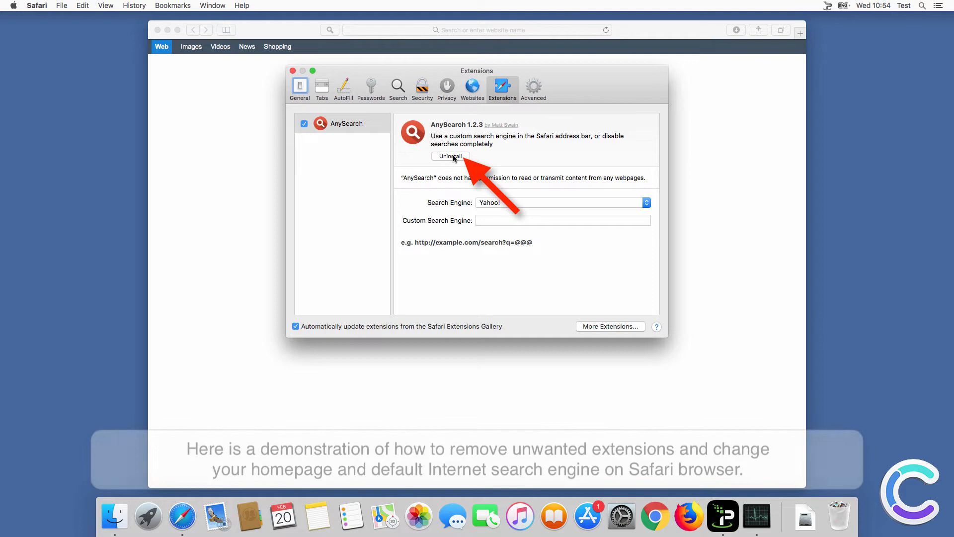
{"action": "left_click", "coordinate": [449, 157]}
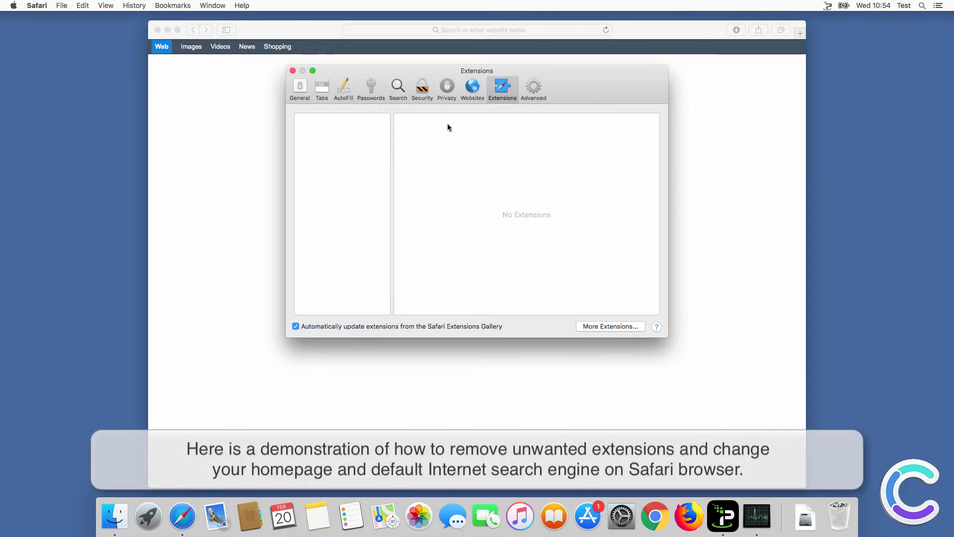
{"action": "left_click", "coordinate": [398, 88]}
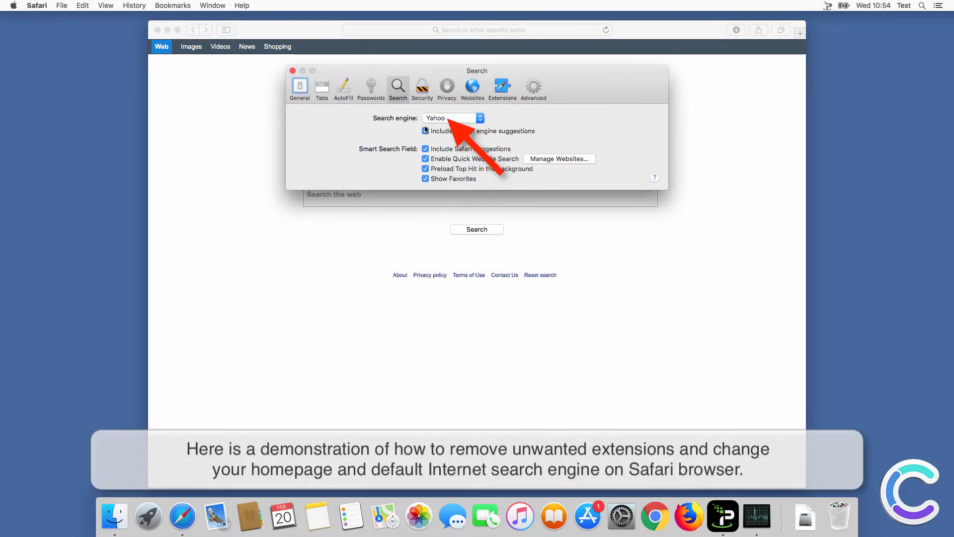
{"action": "left_click", "coordinate": [453, 118]}
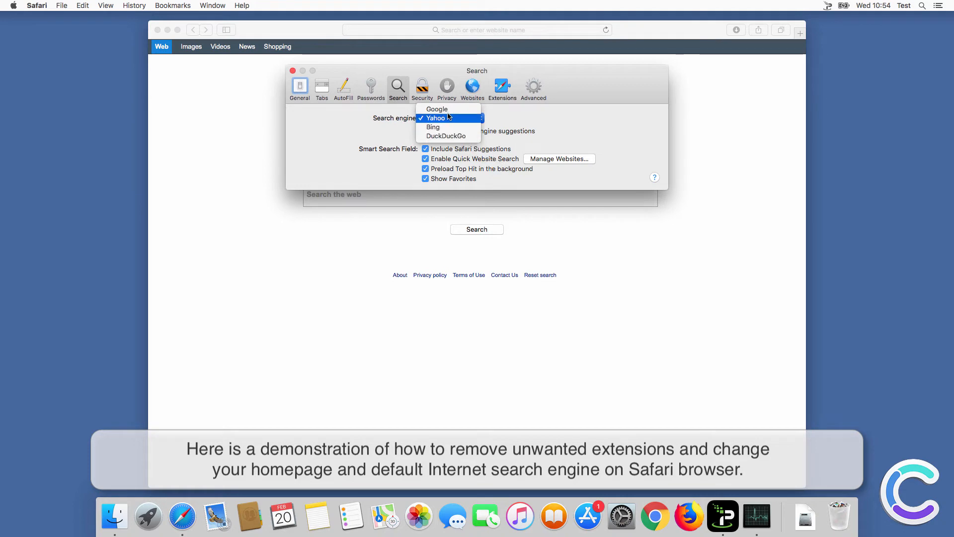
{"action": "left_click", "coordinate": [299, 85]}
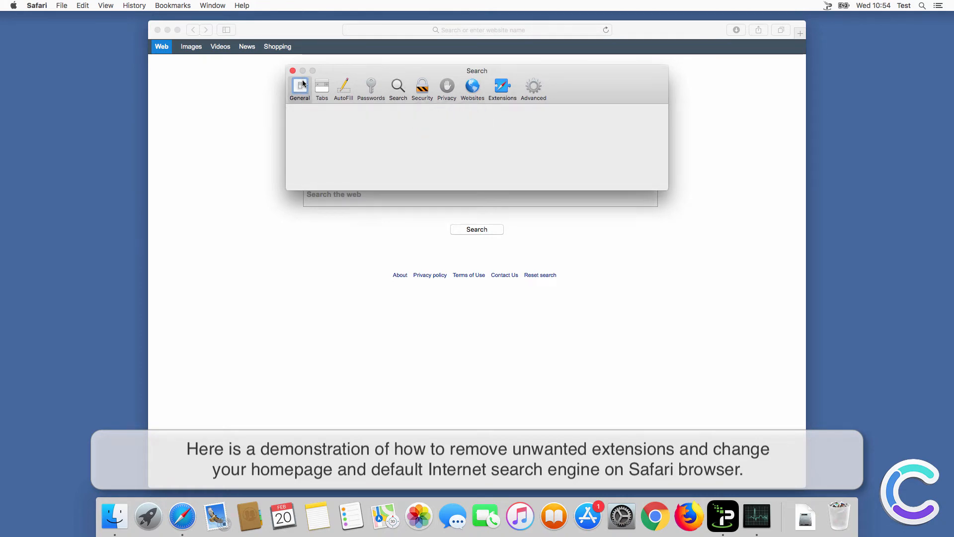
{"action": "left_click", "coordinate": [299, 86]}
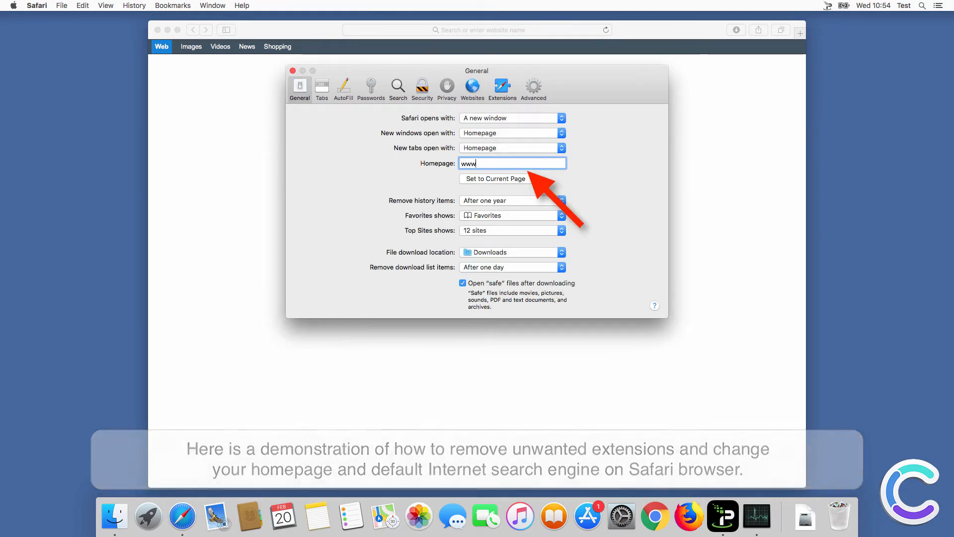
{"action": "type", "text": "google.com"}
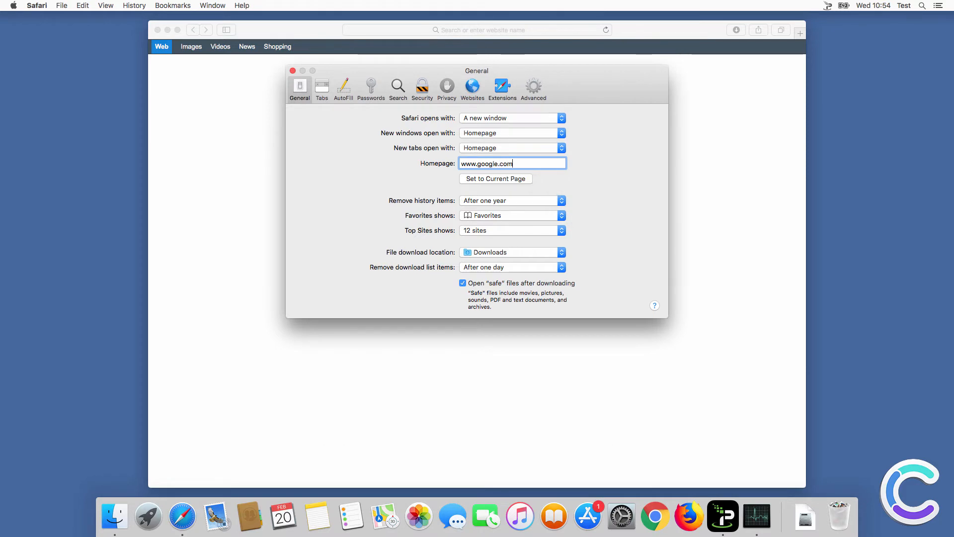
{"action": "left_click", "coordinate": [502, 88]}
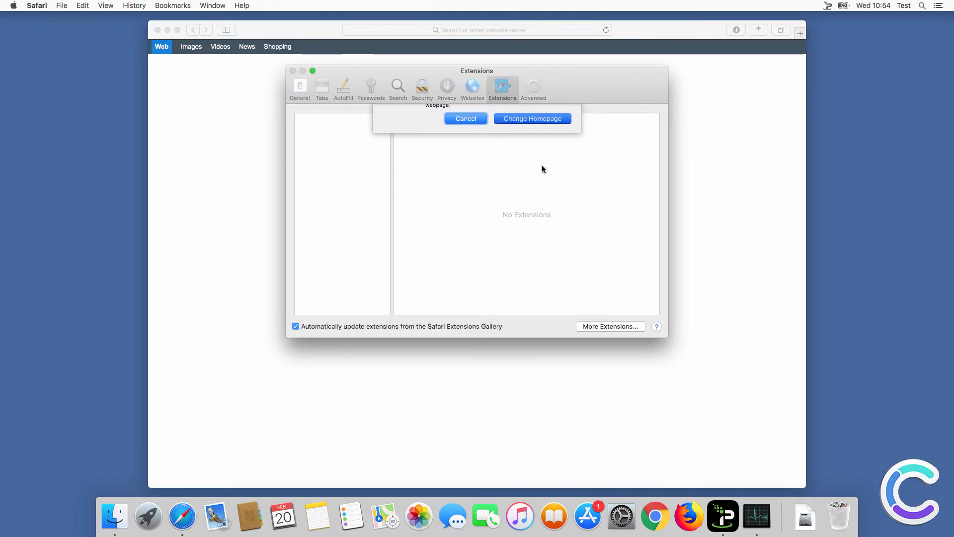
{"action": "left_click", "coordinate": [465, 118]}
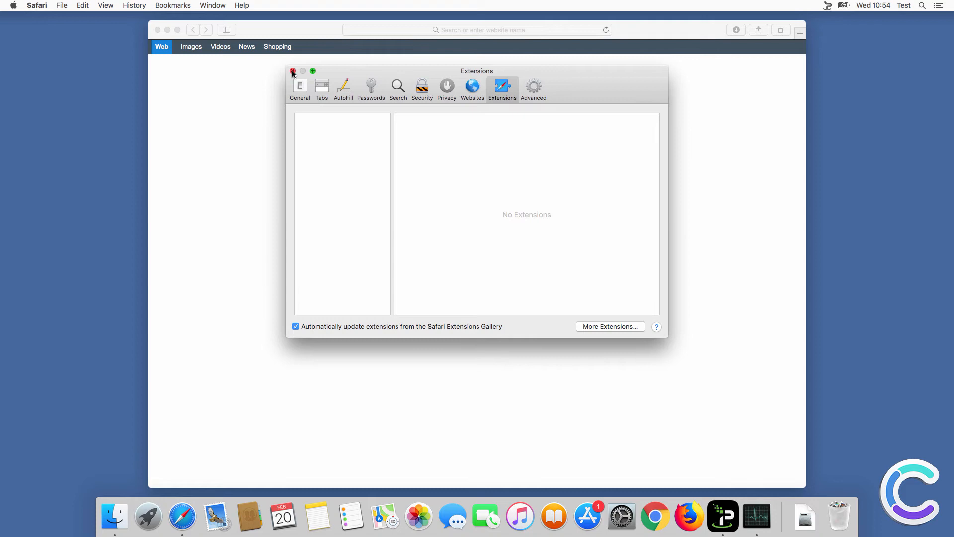
{"action": "left_click", "coordinate": [292, 72]}
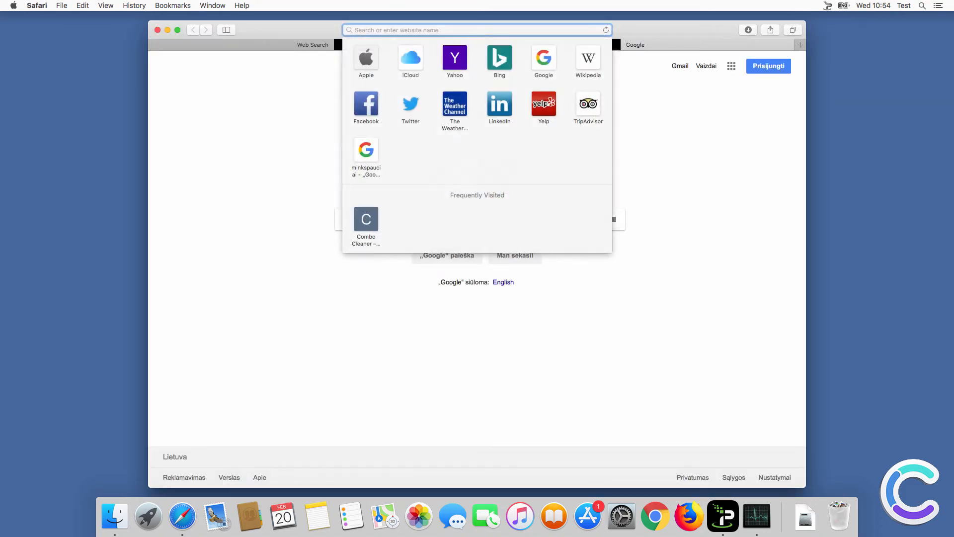
Enter a test 'search query' in Safari's address bar and close the browser
{"action": "type", "text": "search query"}
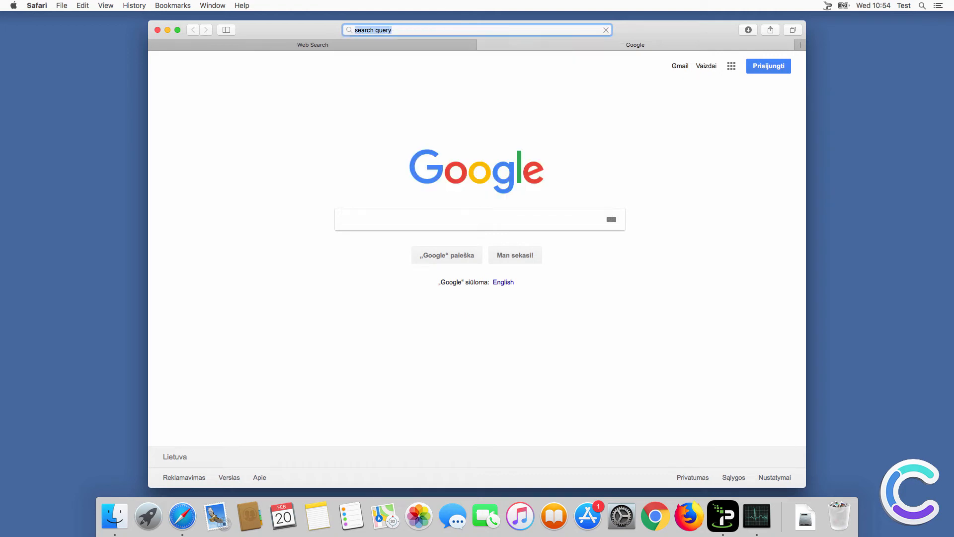
{"action": "key", "text": "Return"}
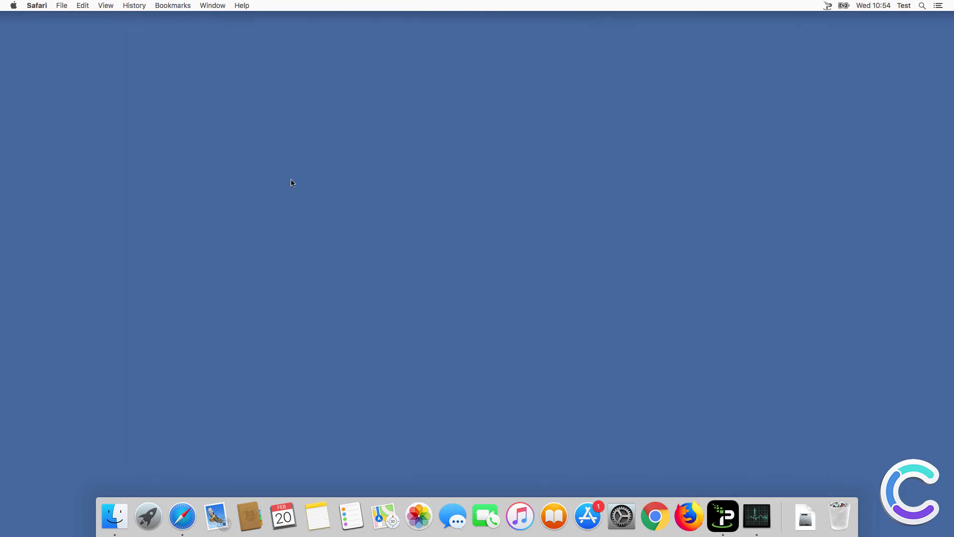
{"action": "mouse_move", "coordinate": [655, 517]}
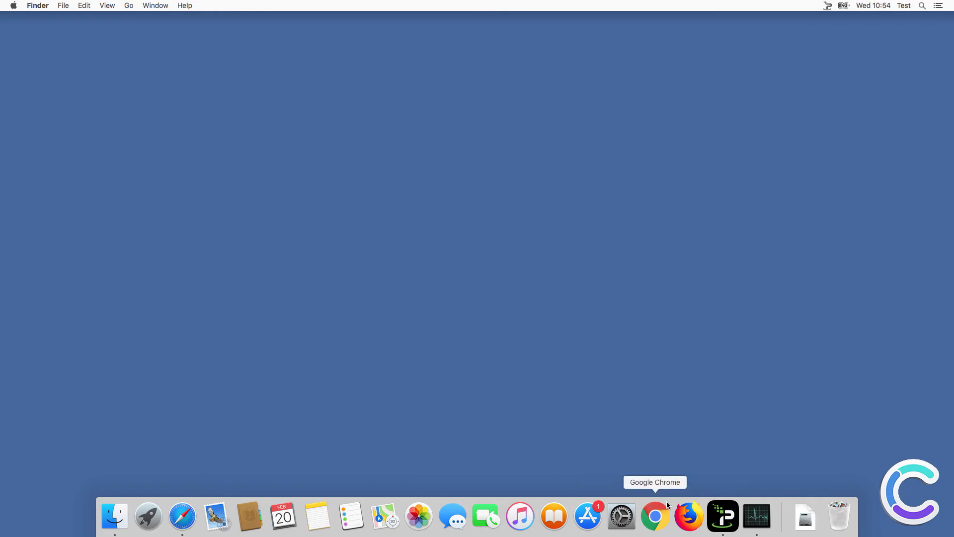
Launch Chrome and reach the Extensions page via More Tools, showing AnySearch
{"action": "left_click", "coordinate": [655, 517]}
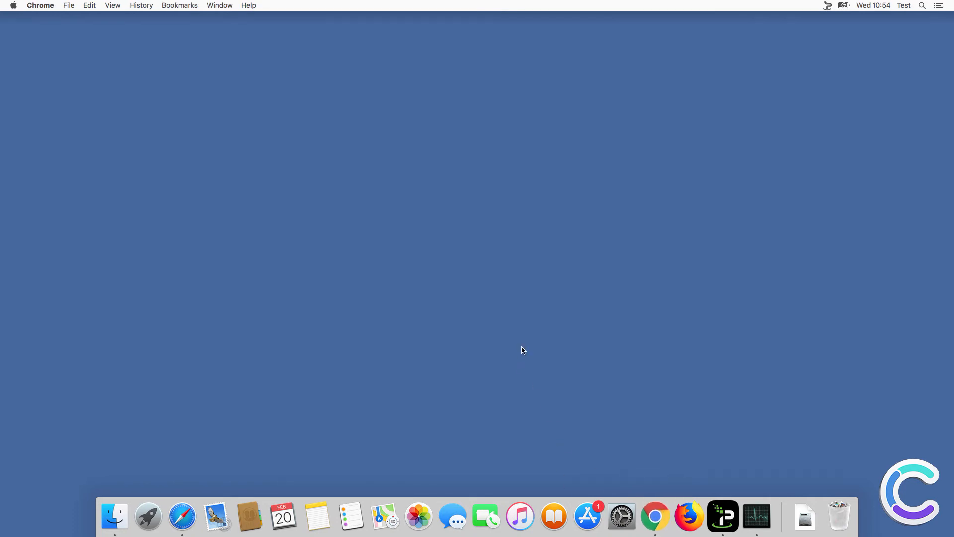
{"action": "left_click", "coordinate": [655, 517]}
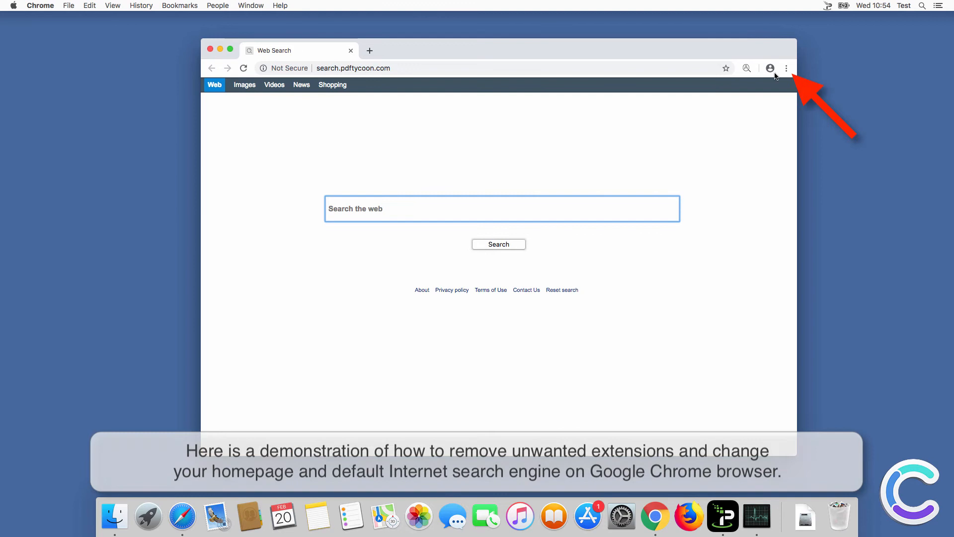
{"action": "left_click", "coordinate": [785, 68]}
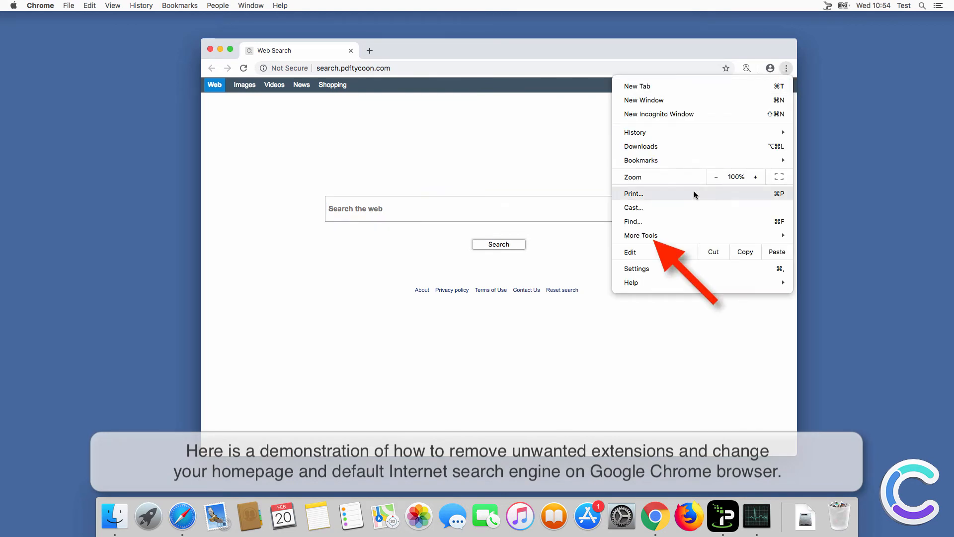
{"action": "left_click", "coordinate": [641, 235]}
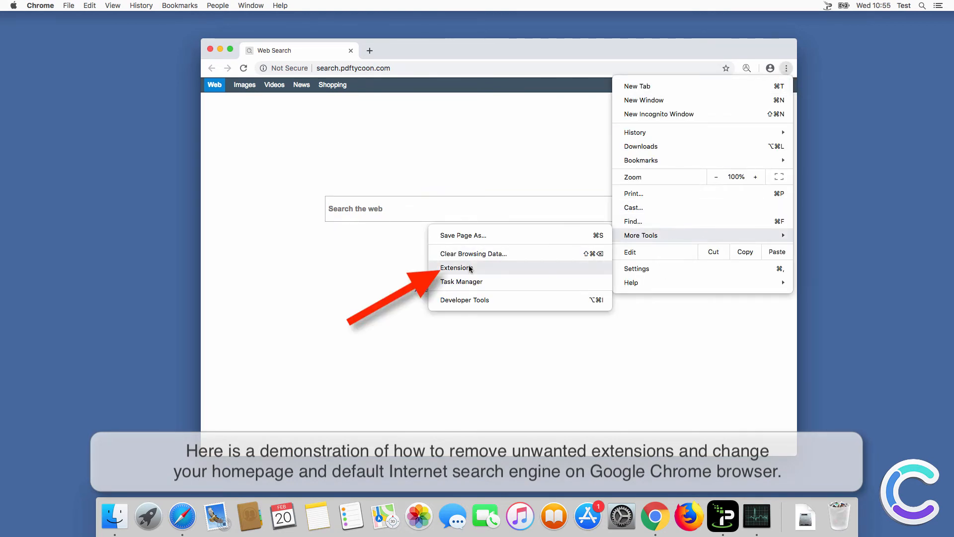
{"action": "left_click", "coordinate": [457, 267]}
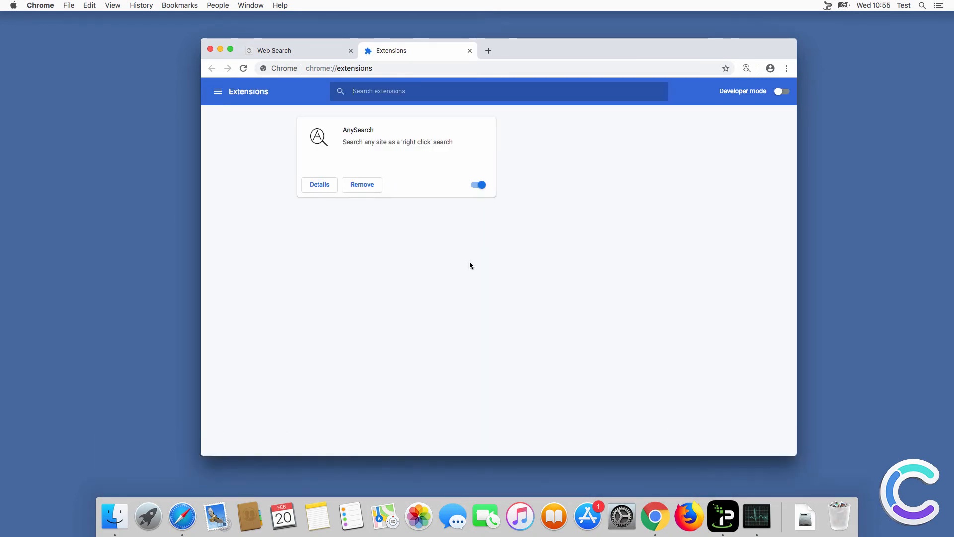
Remove the AnySearch extension from Chrome and bring up the Settings page
{"action": "left_click", "coordinate": [362, 185]}
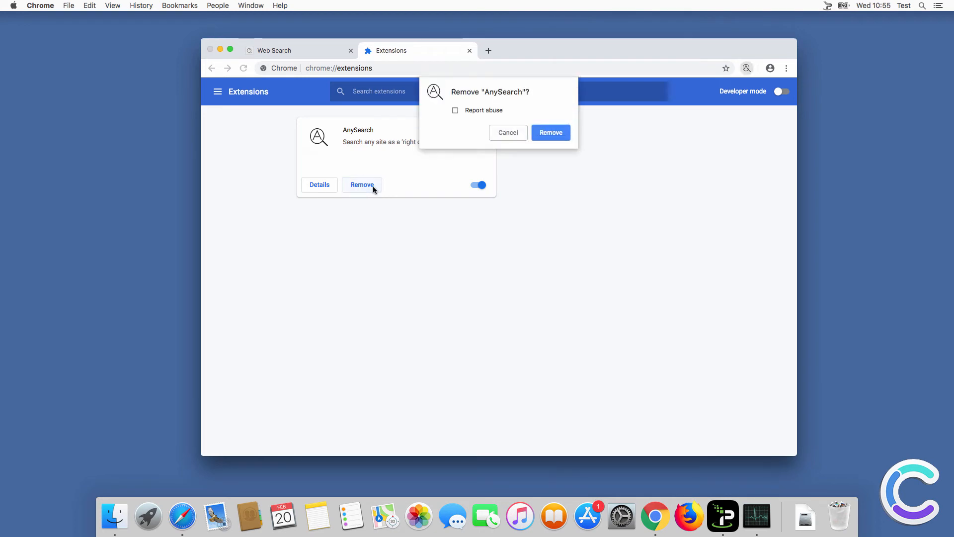
{"action": "left_click", "coordinate": [550, 132]}
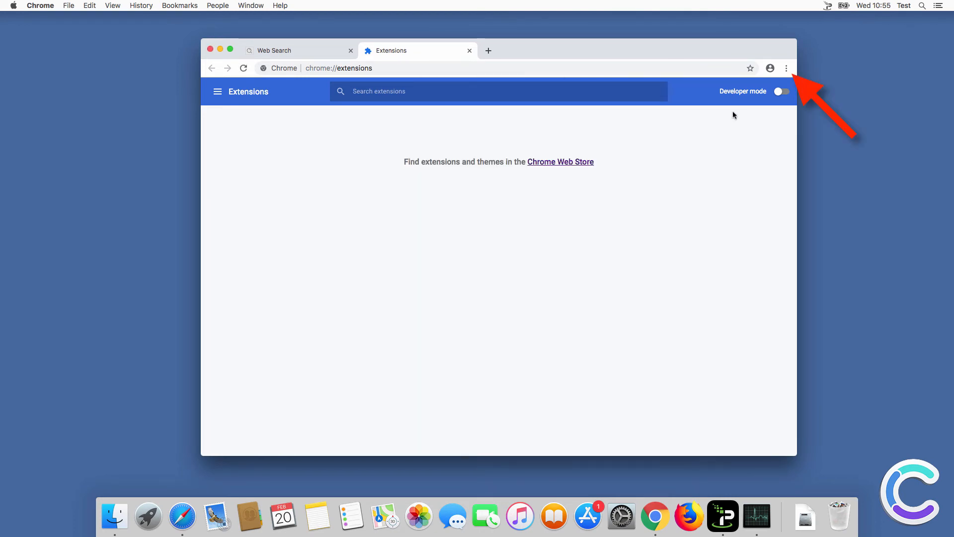
{"action": "left_click", "coordinate": [786, 68]}
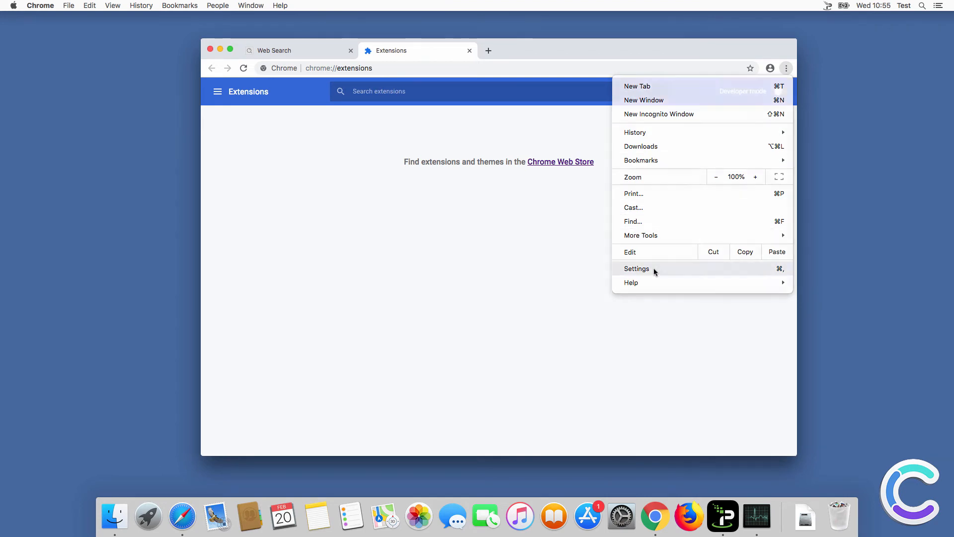
{"action": "left_click", "coordinate": [636, 269]}
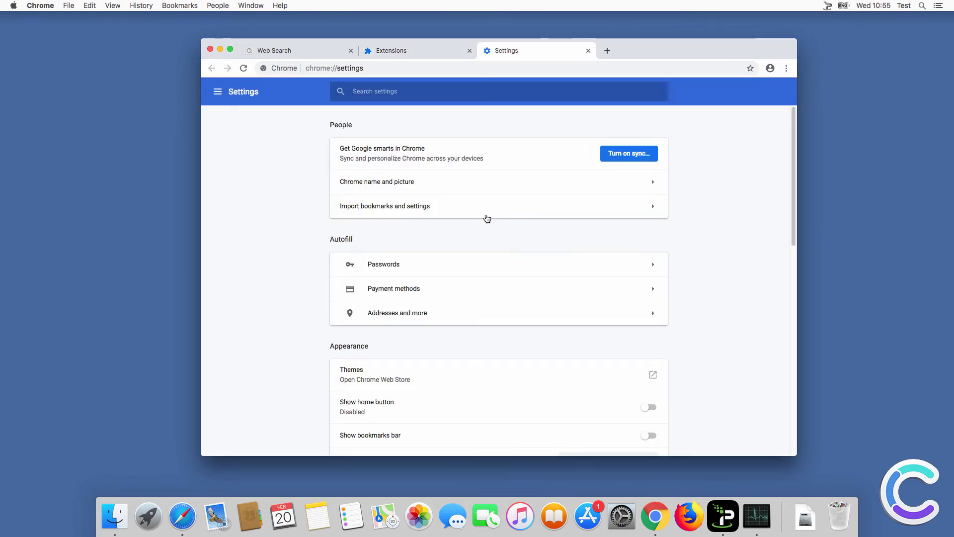
{"action": "scroll", "scroll_direction": "down", "scroll_amount": 3}
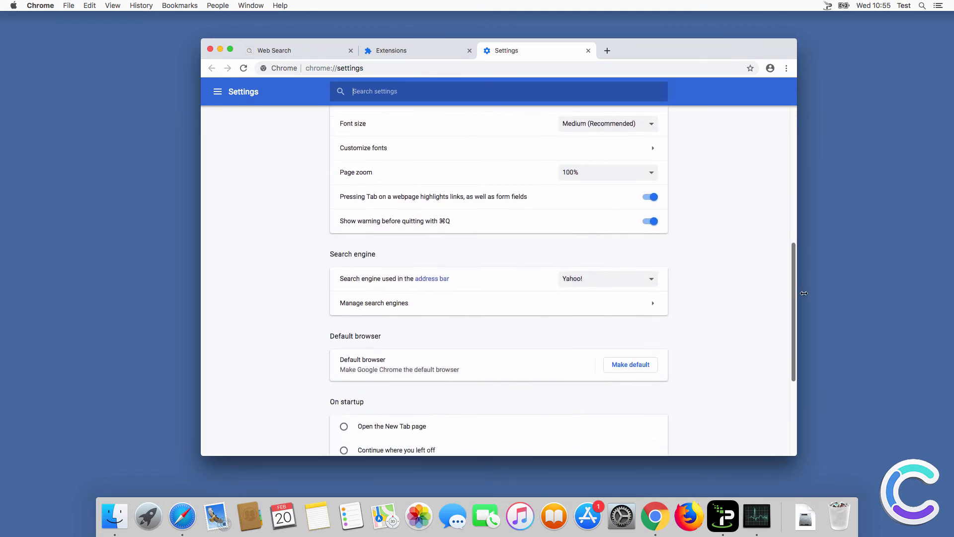
{"action": "left_click", "coordinate": [606, 278]}
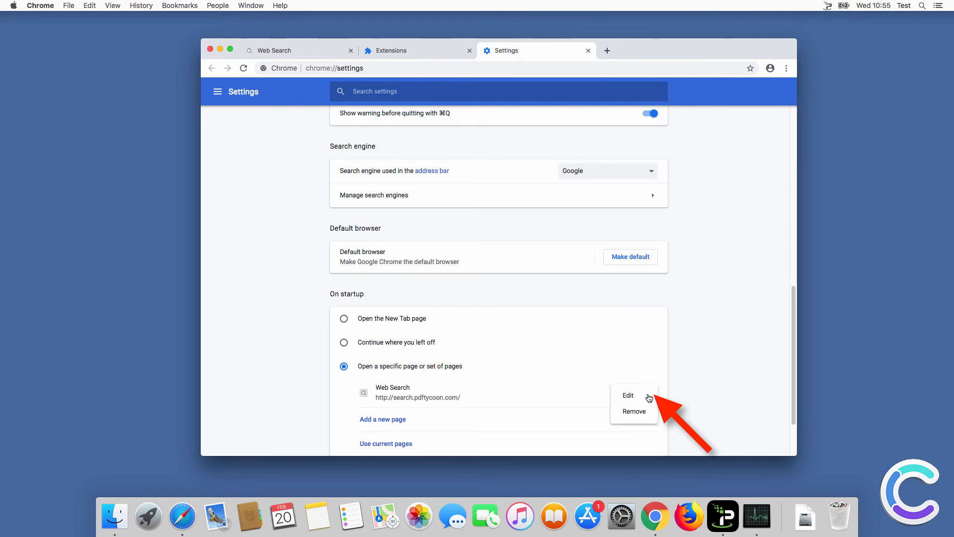
{"action": "left_click", "coordinate": [627, 394]}
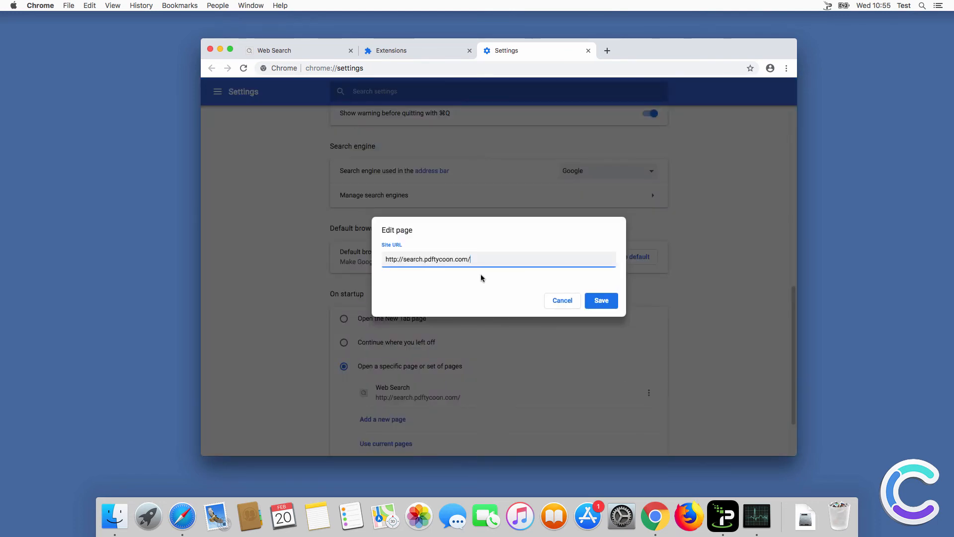
{"action": "type", "text": "www.google.com"}
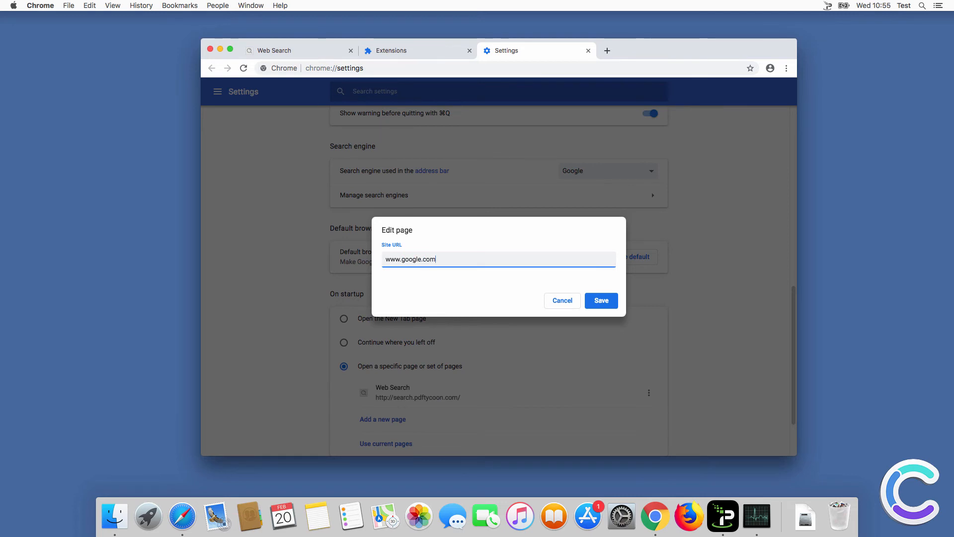
{"action": "left_click", "coordinate": [600, 300]}
{"action": "type", "text": "search"}
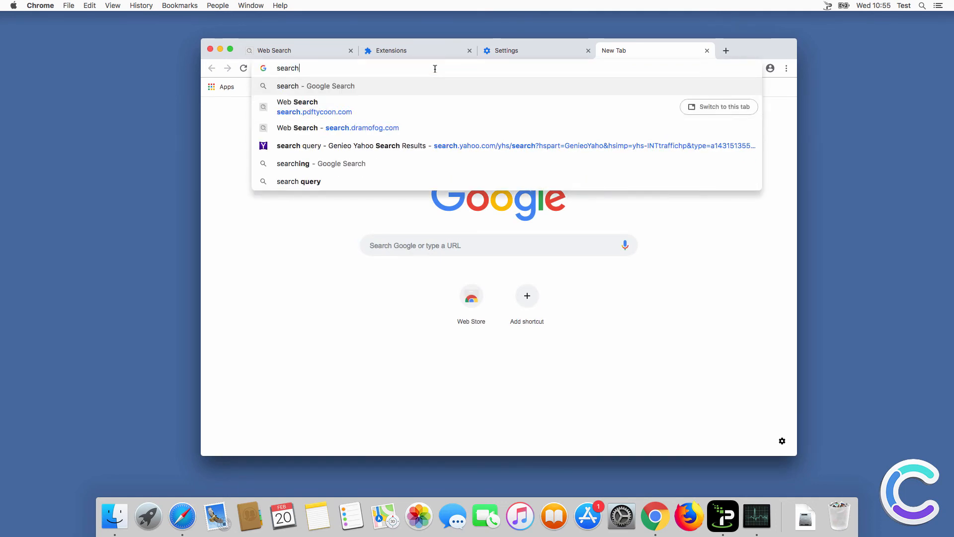
Quit Chrome and start Firefox from the Dock, landing on the search.pdftycoon.com page
{"action": "left_click", "coordinate": [299, 181]}
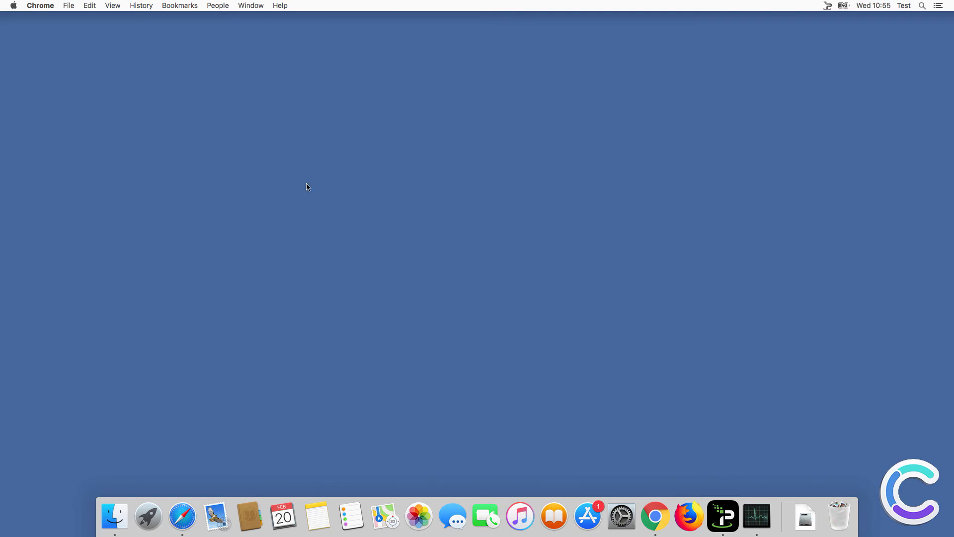
{"action": "mouse_move", "coordinate": [687, 516]}
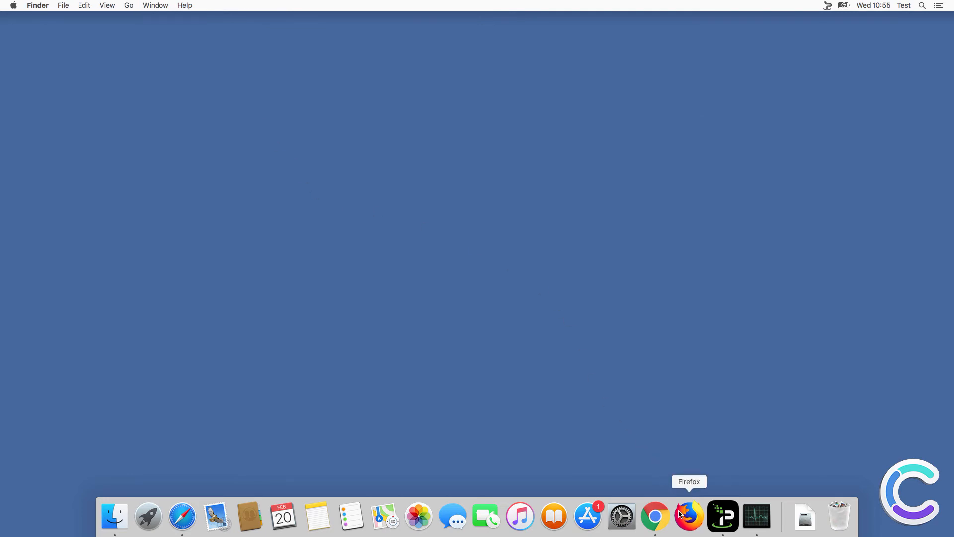
{"action": "left_click", "coordinate": [688, 517]}
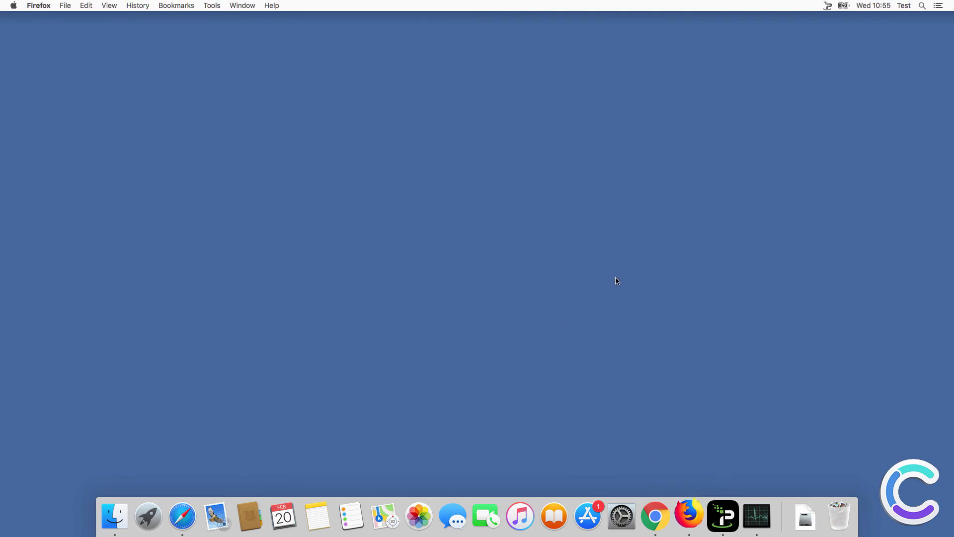
{"action": "left_click", "coordinate": [688, 517]}
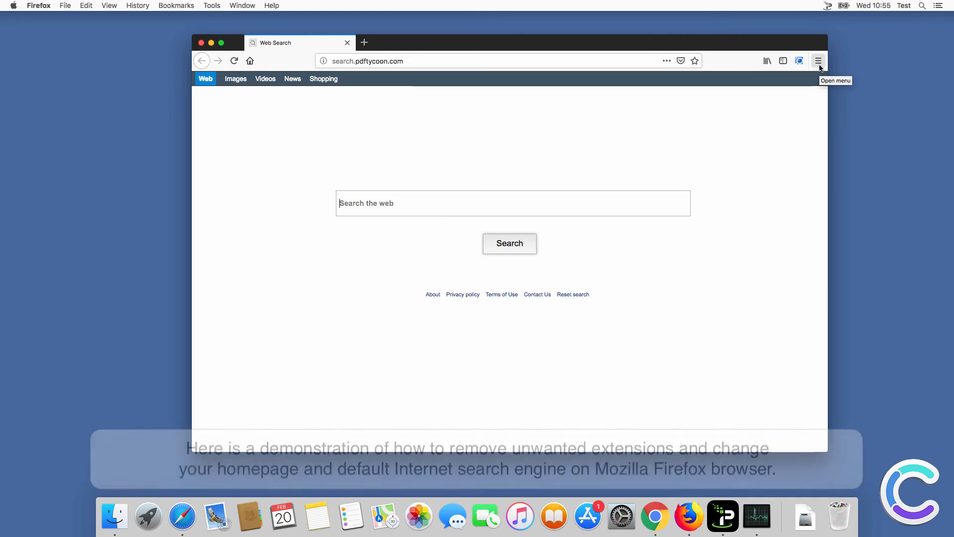
Delete the AIO Search extension from Firefox's add-ons manager via the main menu
{"action": "left_click", "coordinate": [818, 61]}
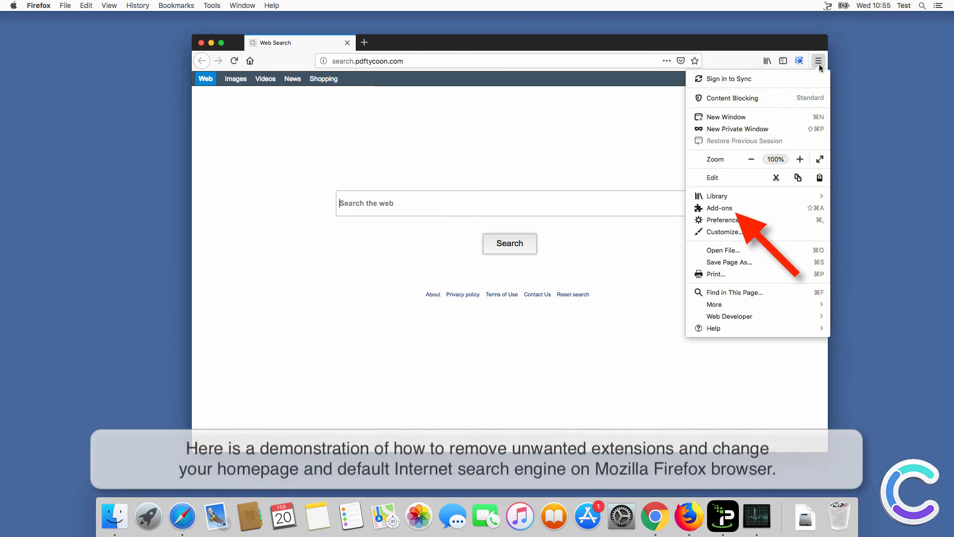
{"action": "left_click", "coordinate": [719, 208]}
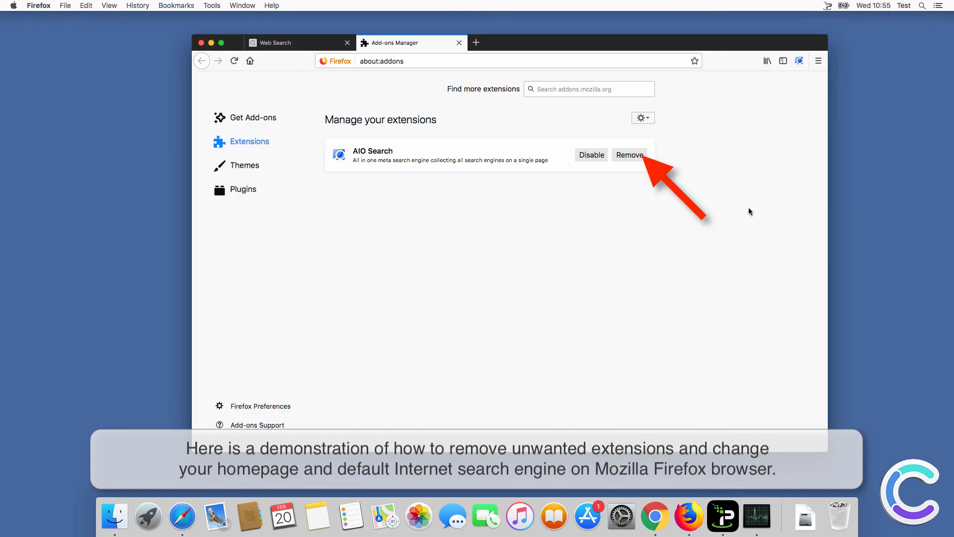
{"action": "mouse_move", "coordinate": [676, 180]}
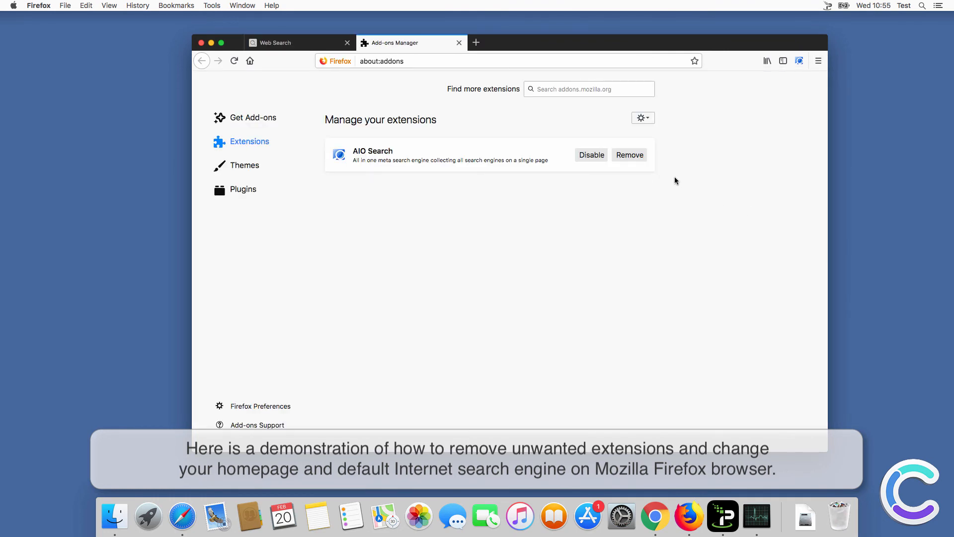
{"action": "left_click", "coordinate": [629, 155]}
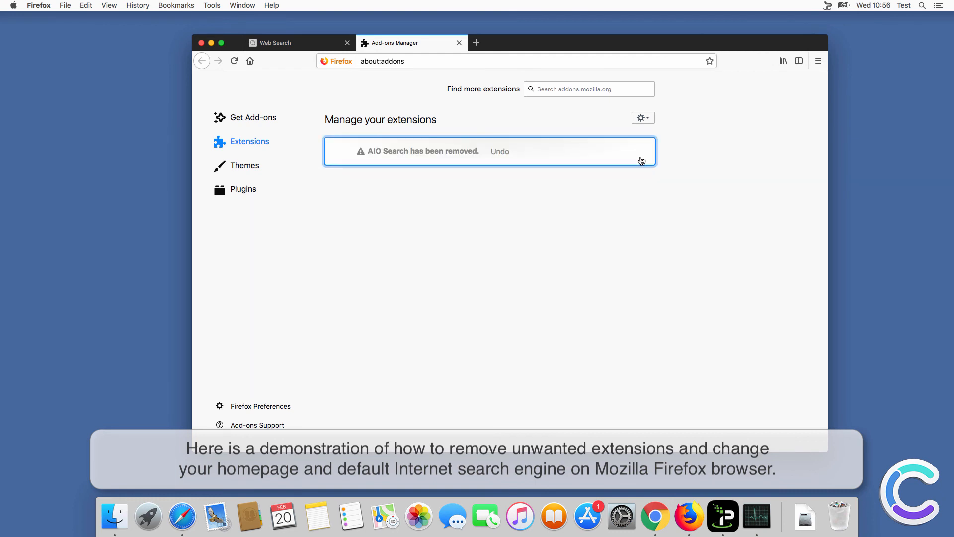
{"action": "left_click", "coordinate": [818, 61]}
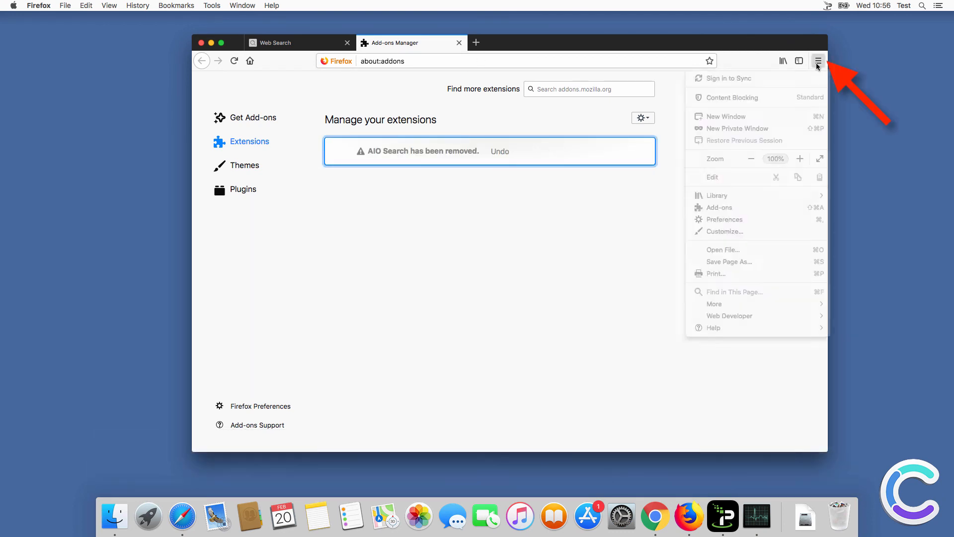
{"action": "mouse_move", "coordinate": [752, 219]}
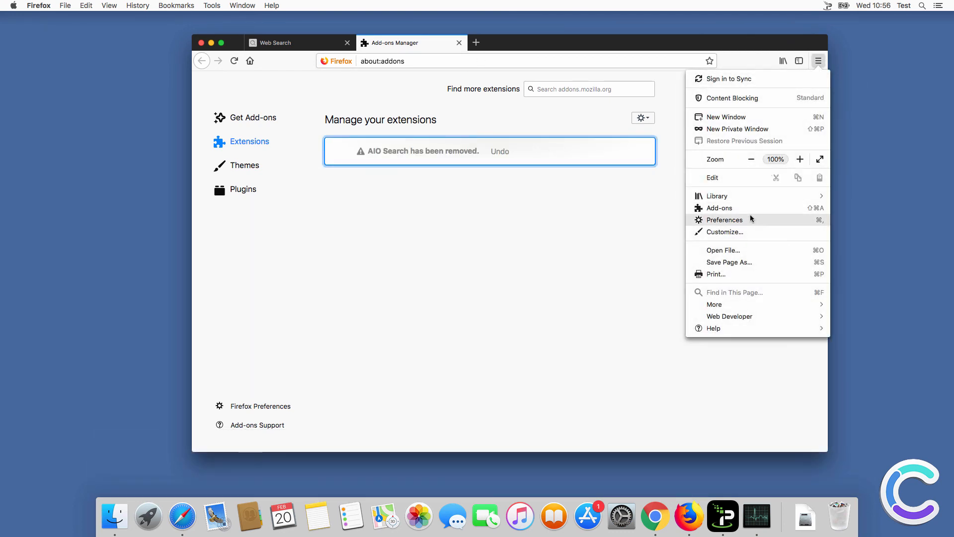
{"action": "left_click", "coordinate": [724, 220]}
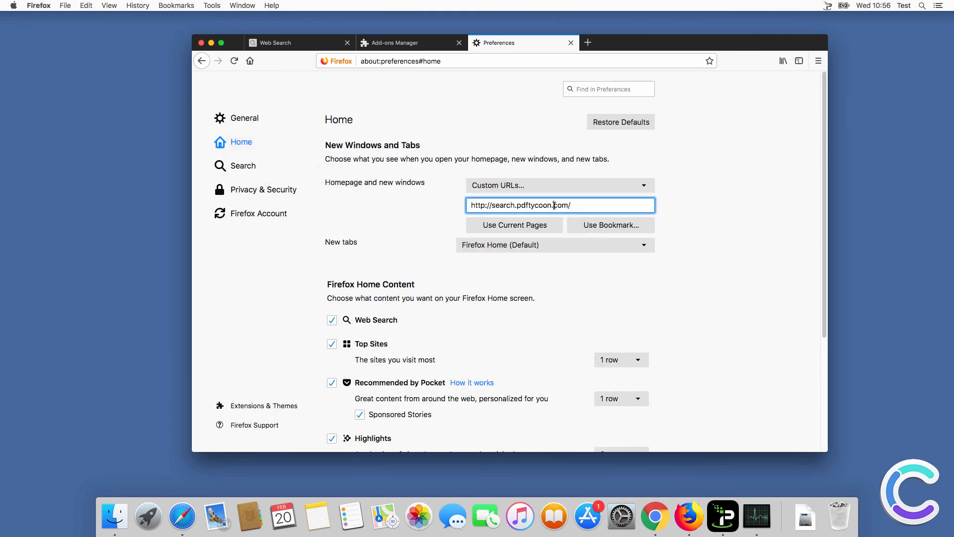
{"action": "type", "text": "www."}
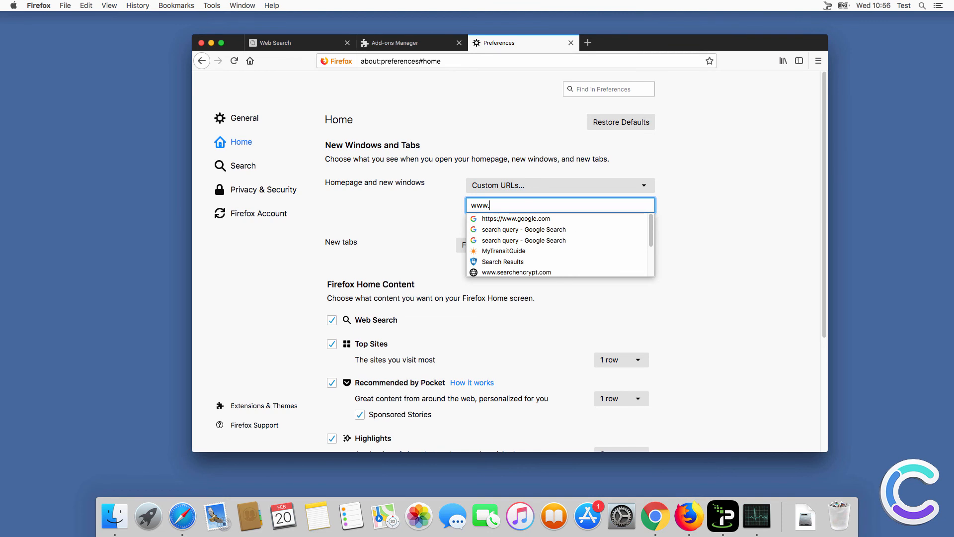
{"action": "type", "text": "google.com"}
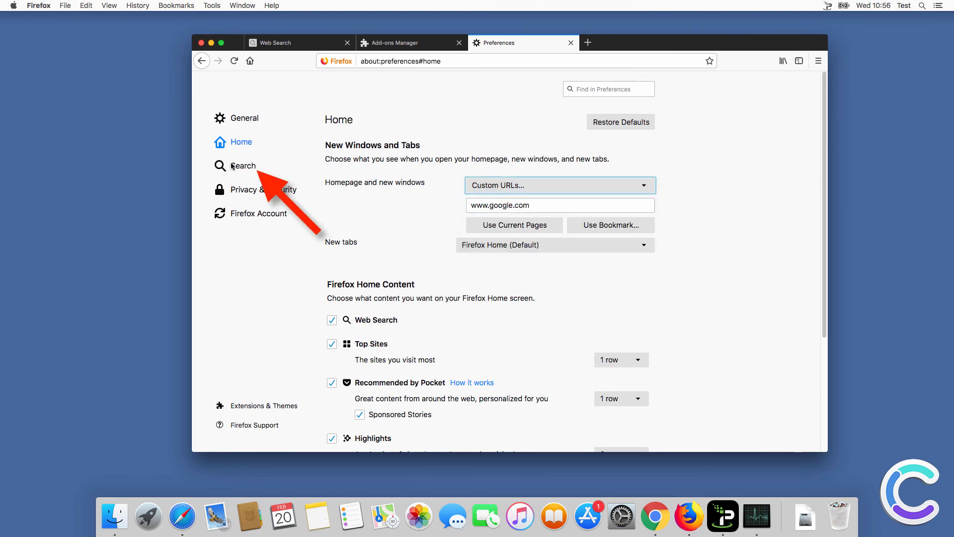
{"action": "left_click", "coordinate": [242, 166]}
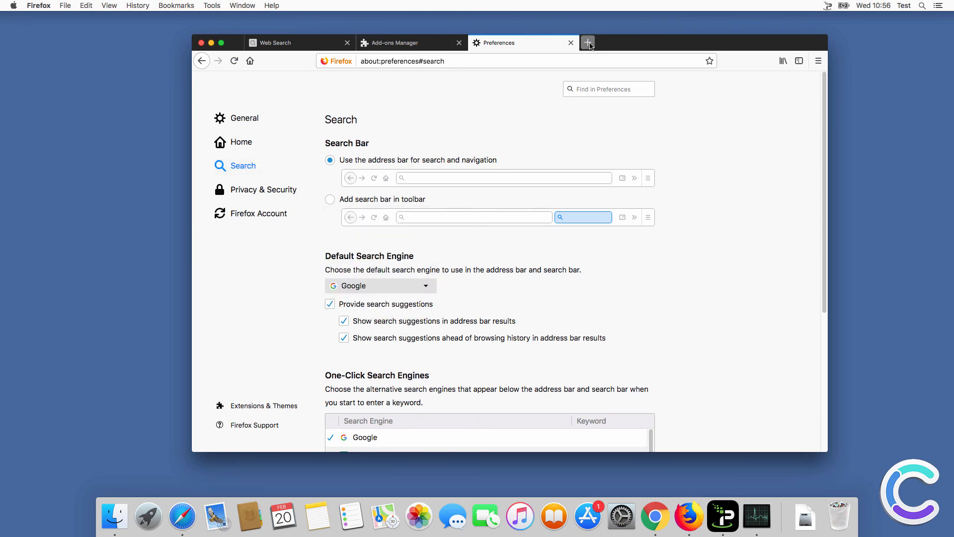
Search 'search query' in a new tab to confirm Google results, then close Firefox
{"action": "left_click", "coordinate": [588, 43]}
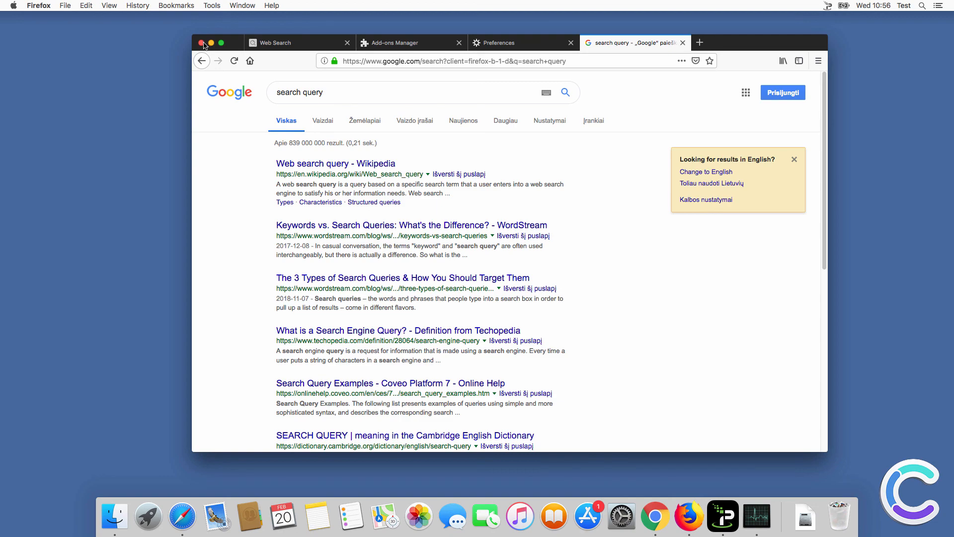
{"action": "left_click", "coordinate": [202, 43]}
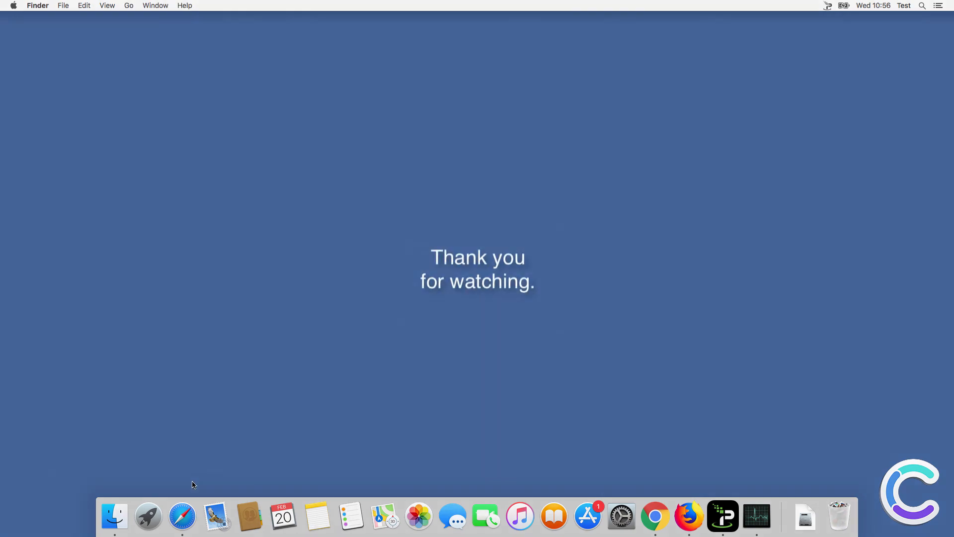